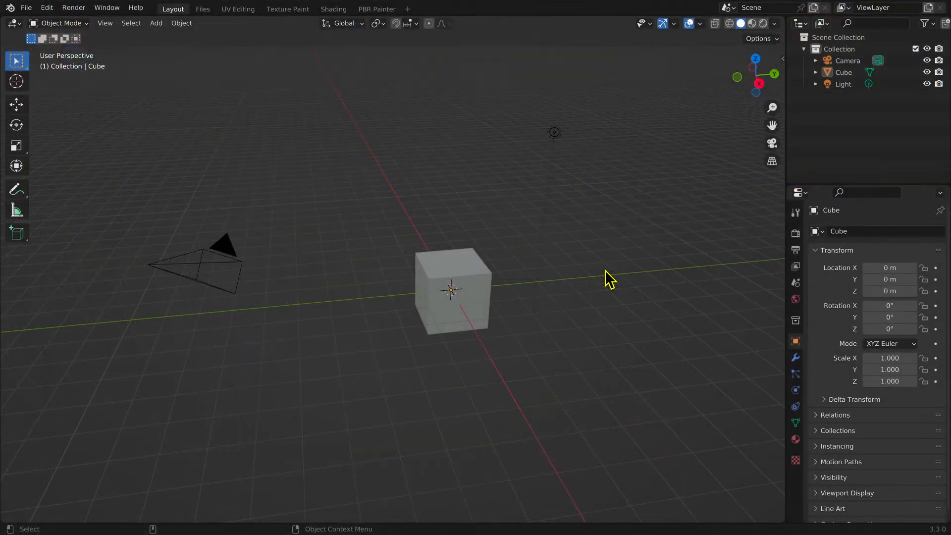
Select the light, then add the camera and the cube to the selection.
click(608, 278)
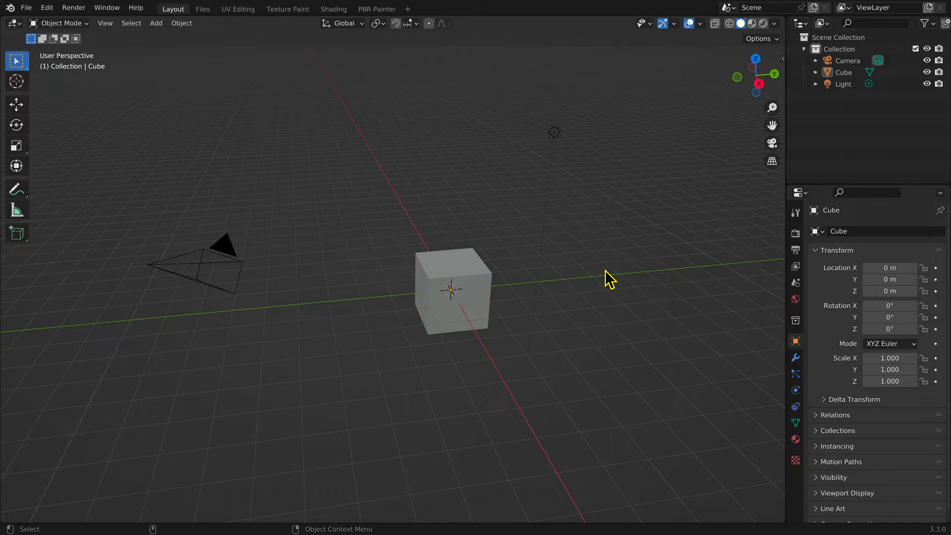
mouse_move(556, 138)
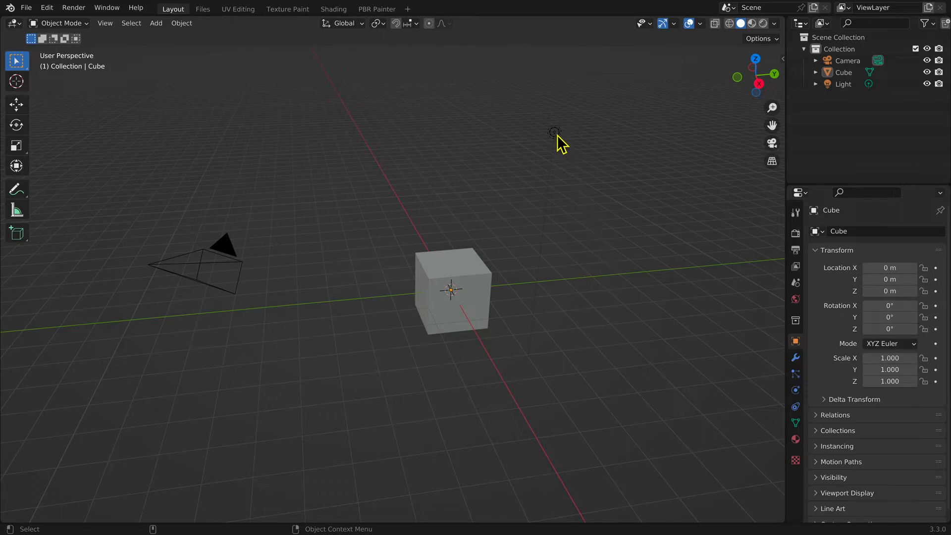
click(553, 131)
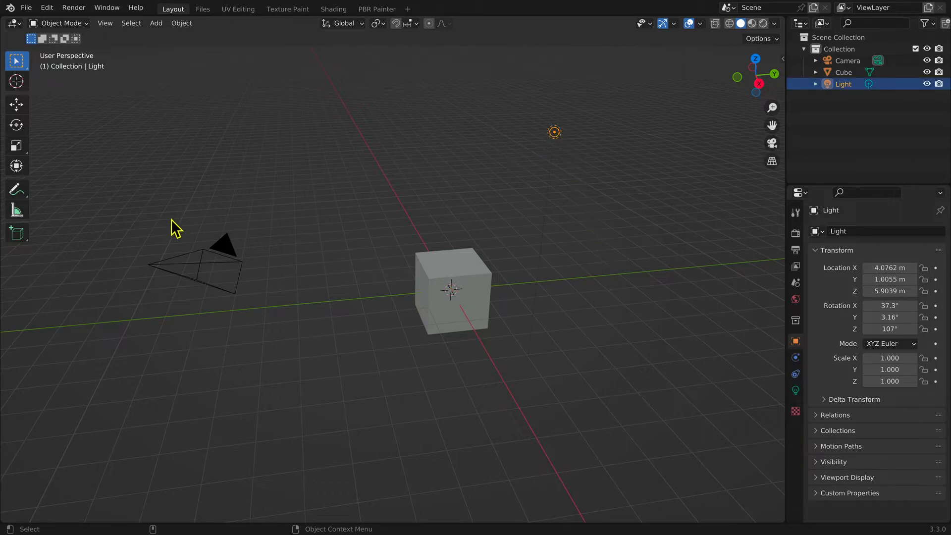
click(213, 261)
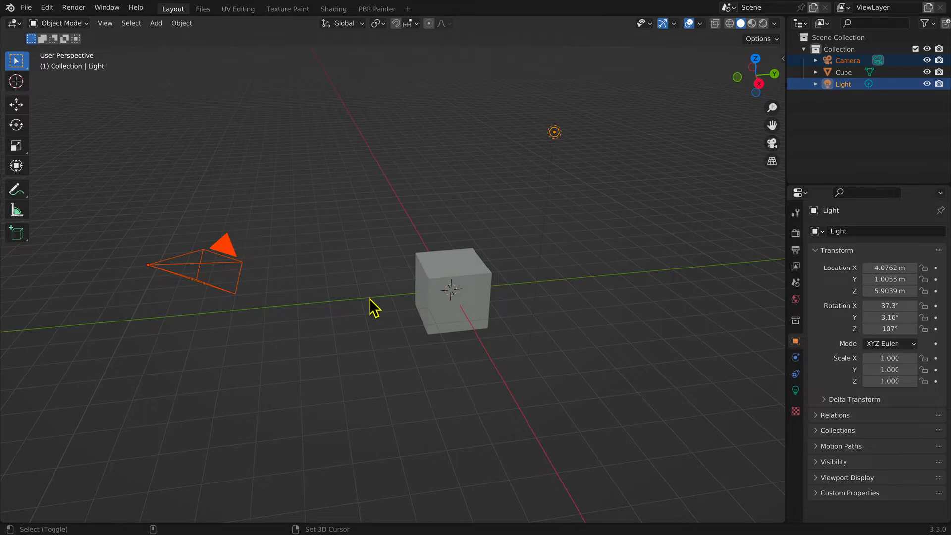
click(452, 291)
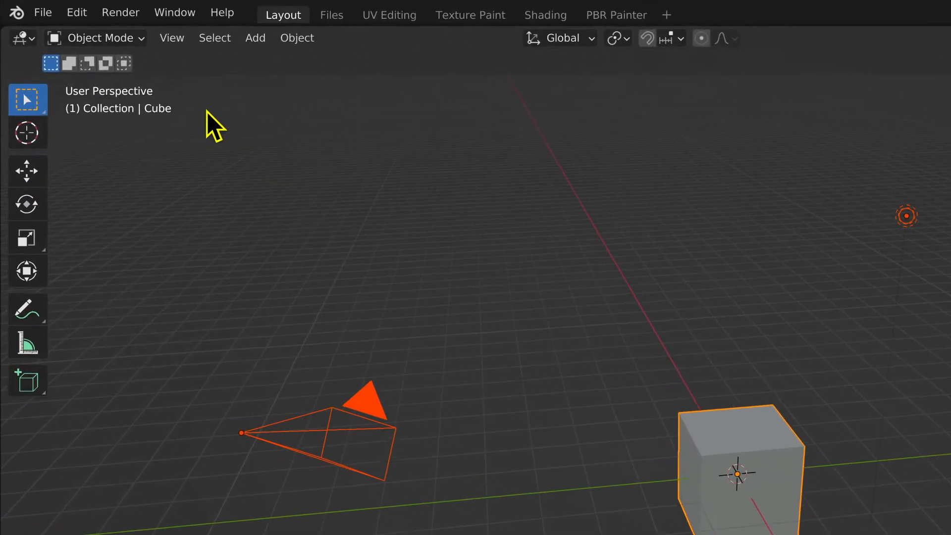
Show the interaction-mode list with Edit, Sculpt and Weight Paint modes.
click(103, 37)
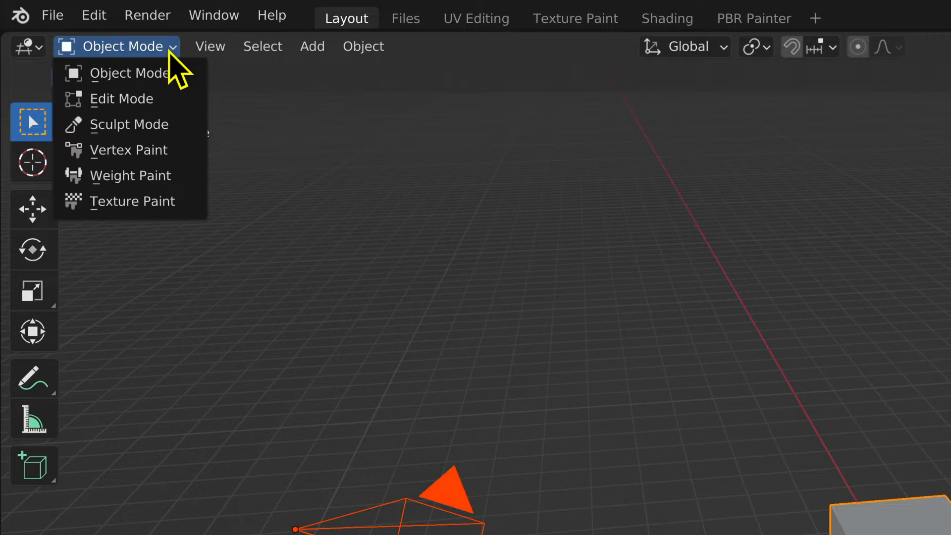
mouse_move(130, 73)
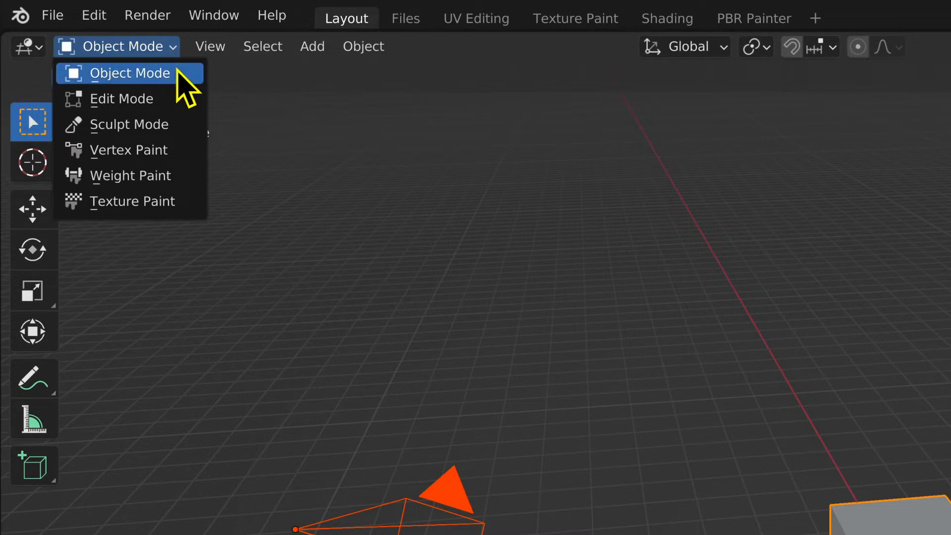
mouse_move(181, 106)
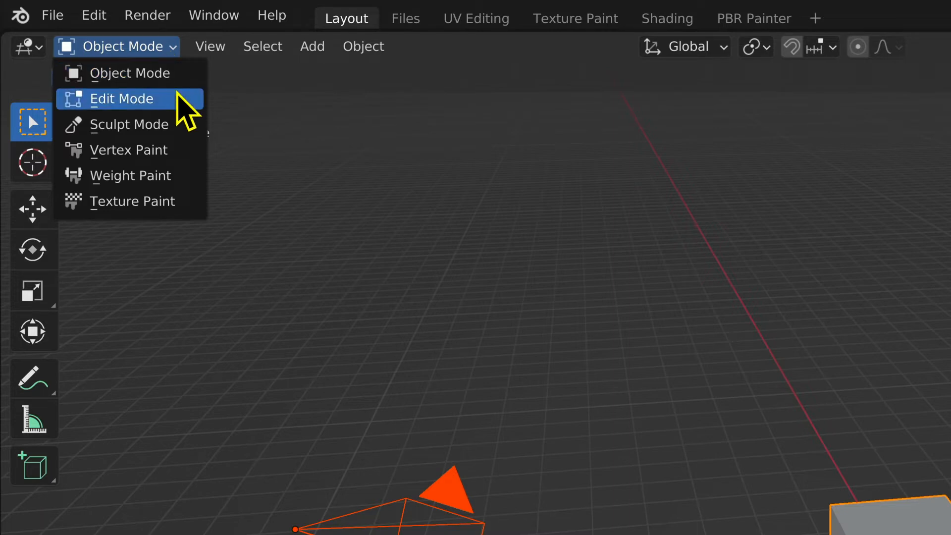
mouse_move(130, 124)
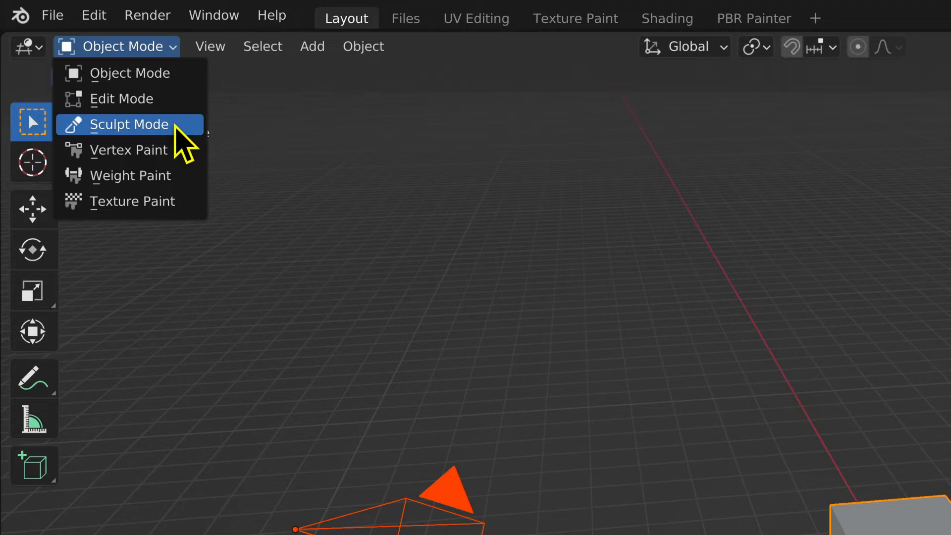
mouse_move(175, 164)
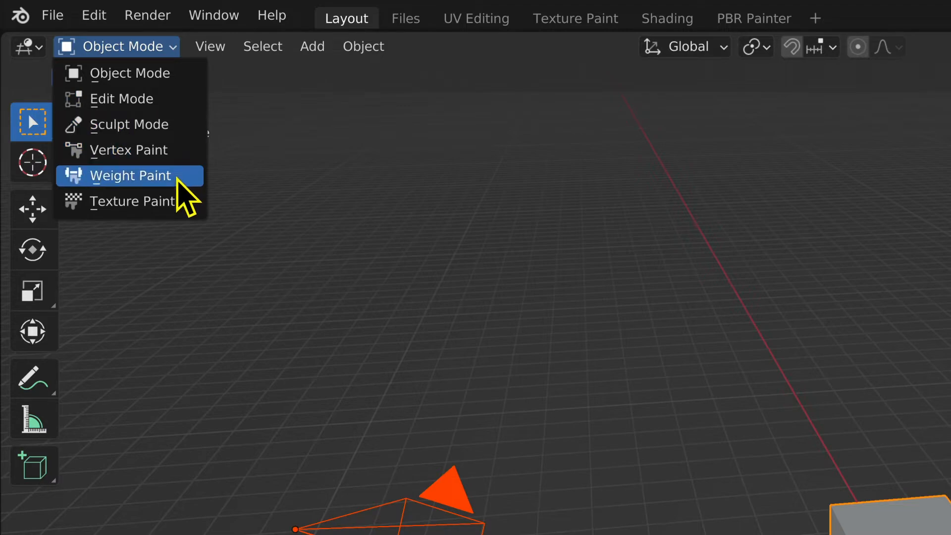
mouse_move(188, 215)
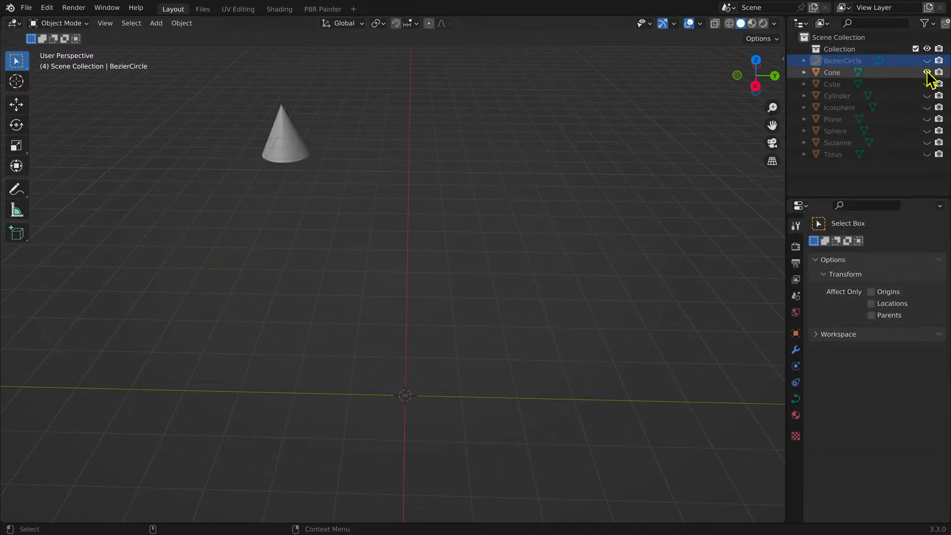
Unhide the Cube, Cylinder, Plane, Suzanne, BezierCircle and the other hidden mesh in the Outliner.
click(927, 108)
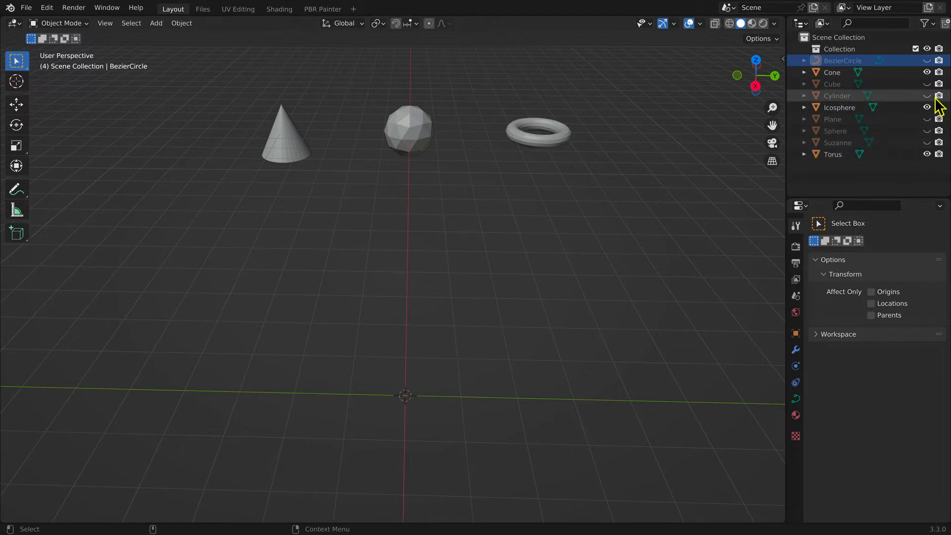
click(926, 83)
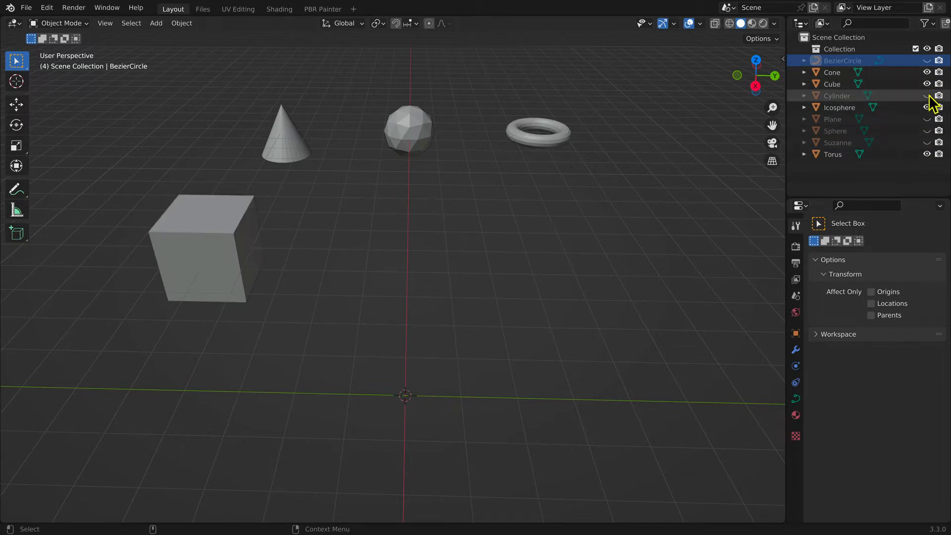
click(926, 95)
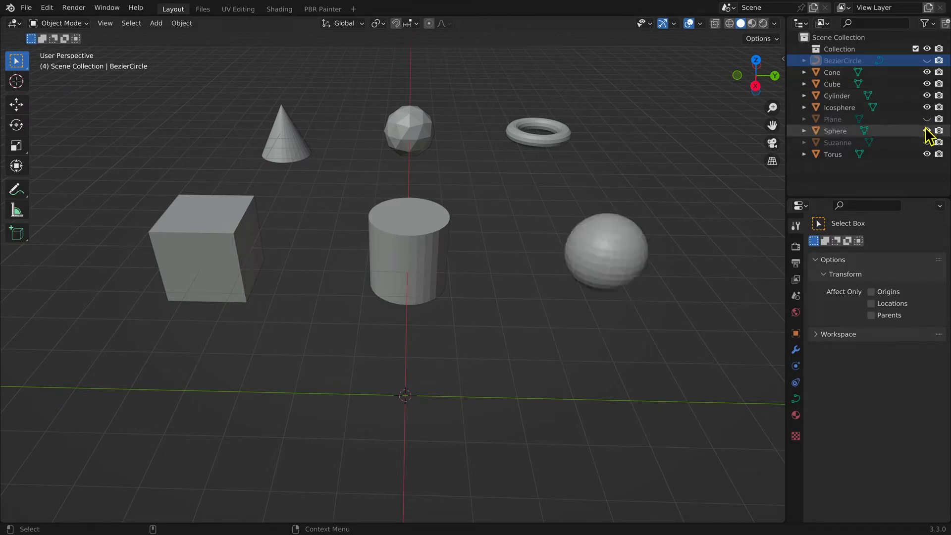
click(927, 119)
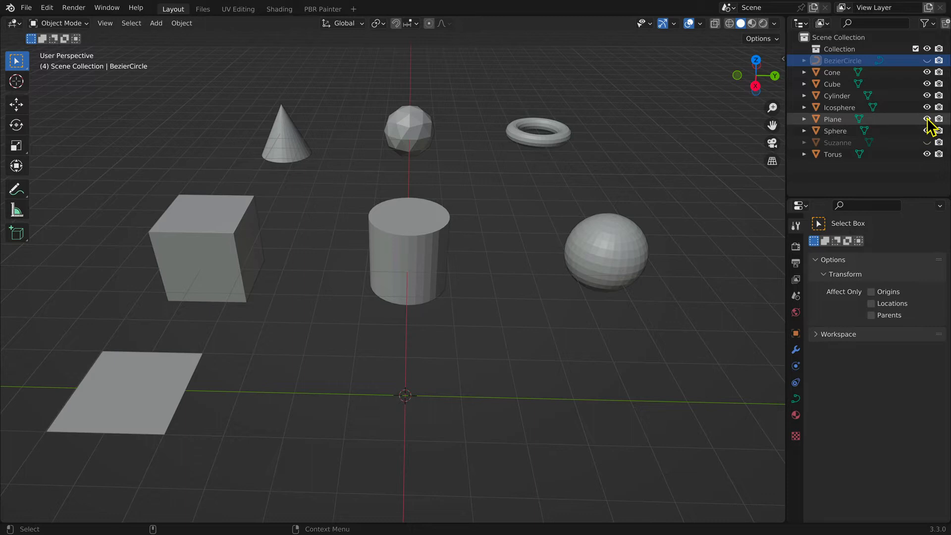
click(926, 142)
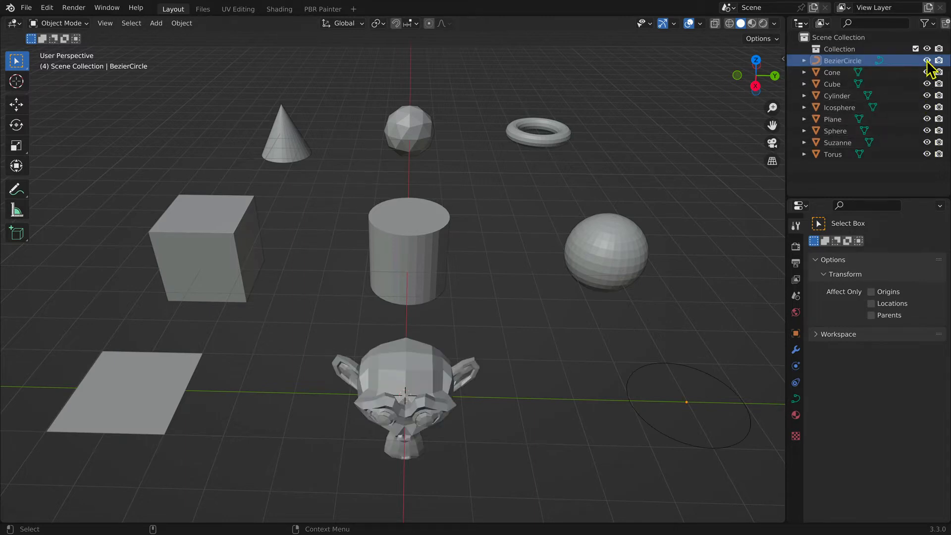
click(842, 60)
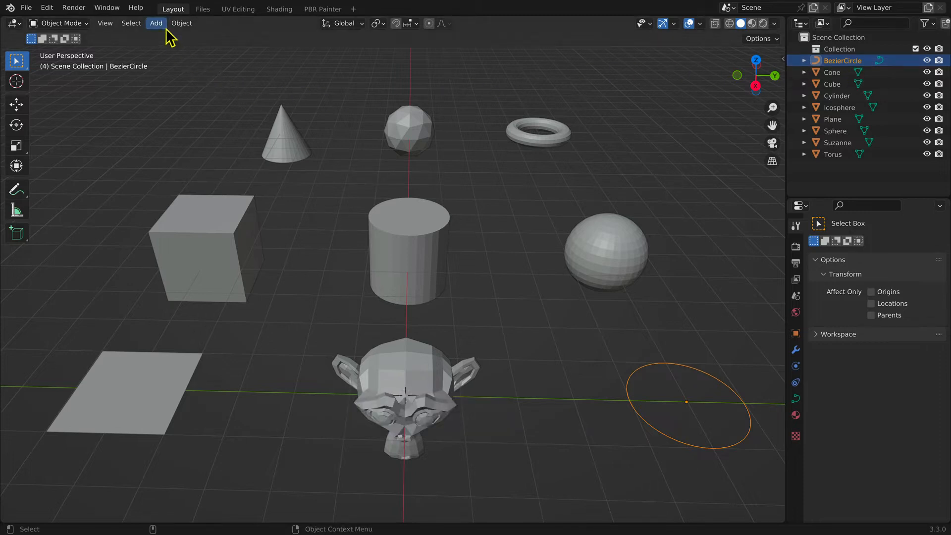
click(155, 23)
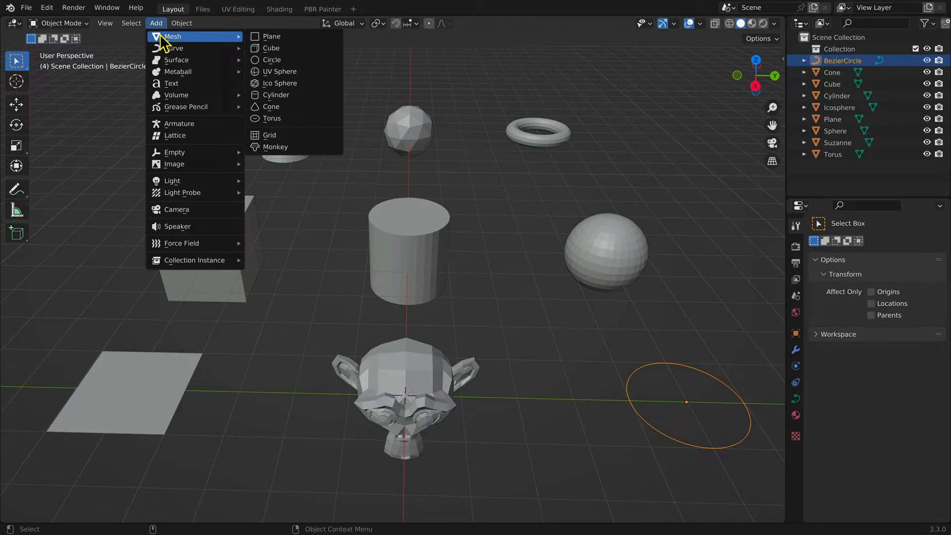
mouse_move(279, 71)
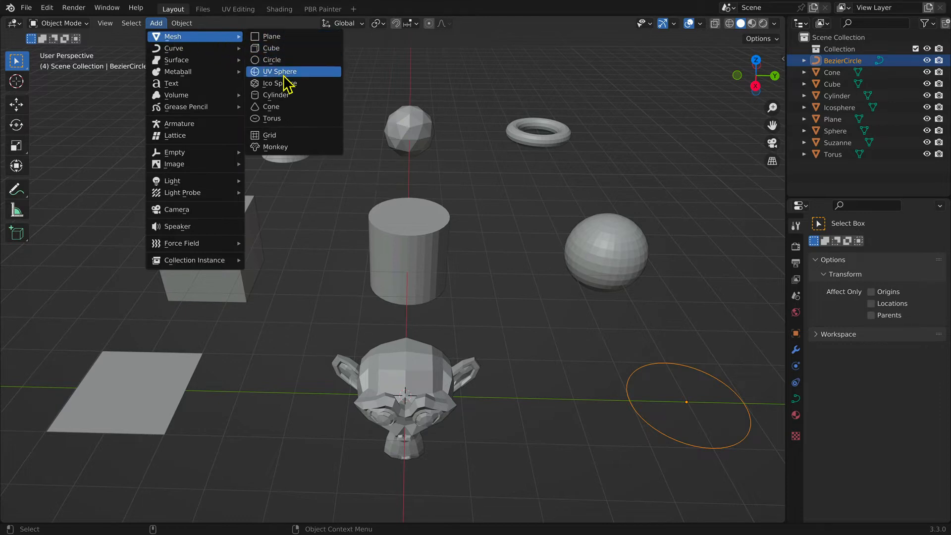
mouse_move(287, 150)
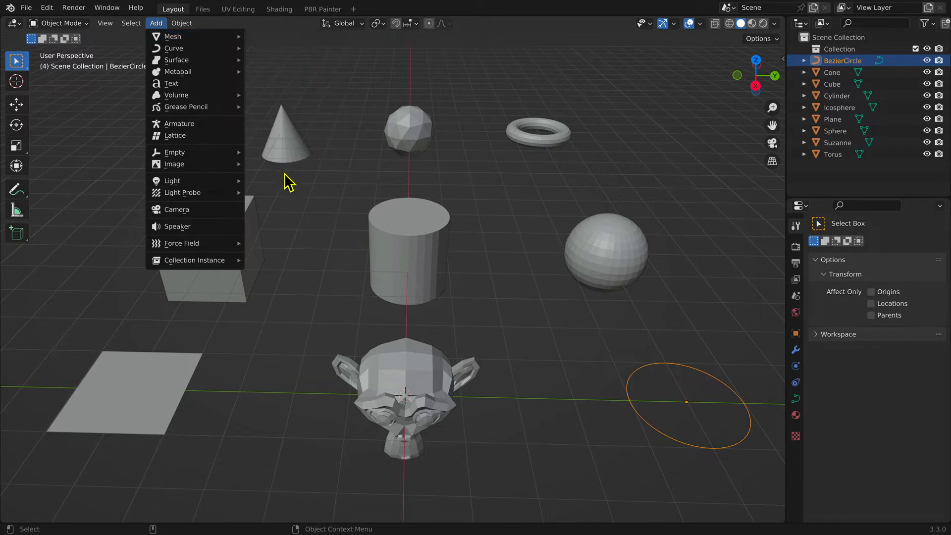
click(298, 184)
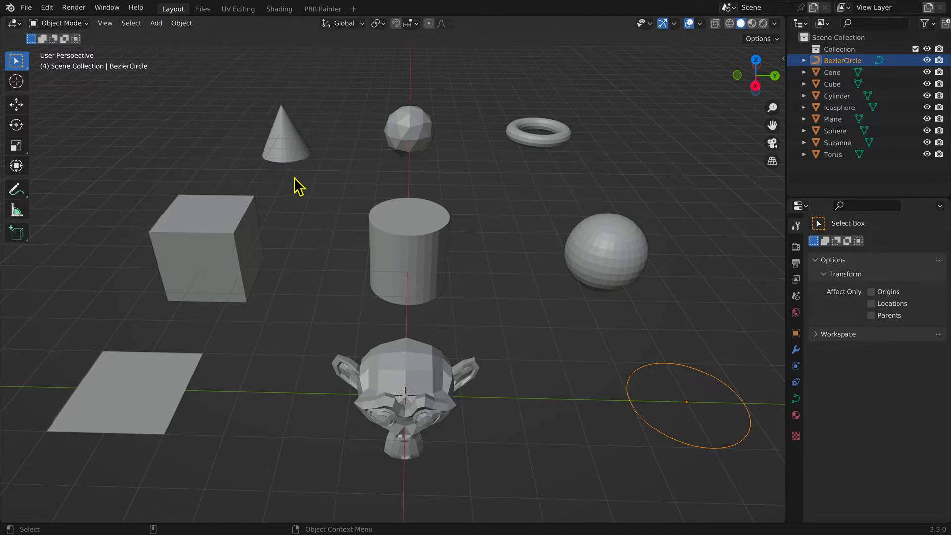
mouse_move(443, 190)
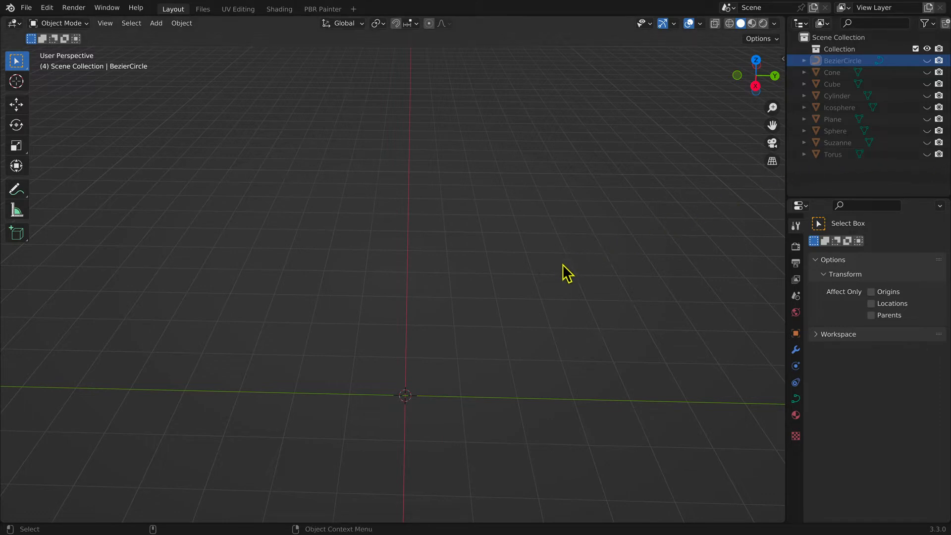
mouse_move(557, 280)
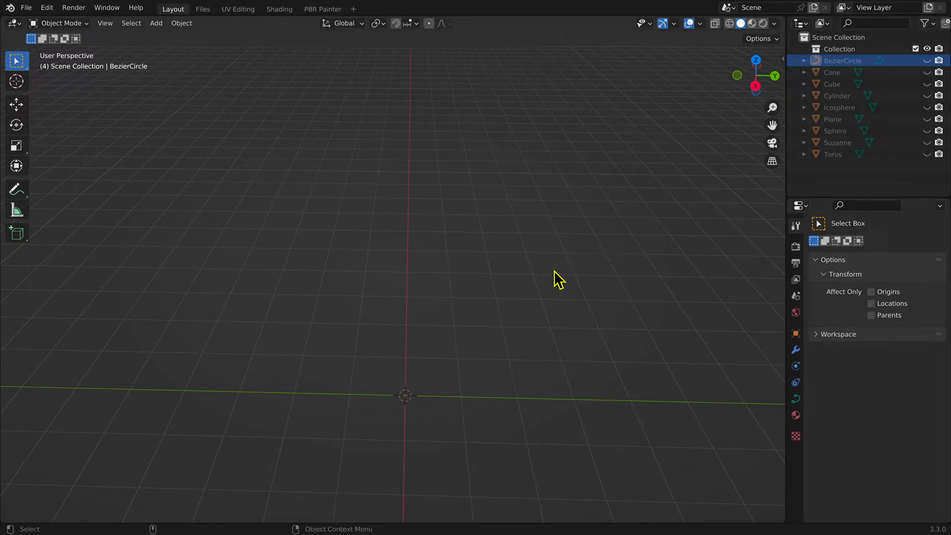
Place the 3D cursor in the empty scene, then reset it to the world origin with Shift+C.
click(554, 270)
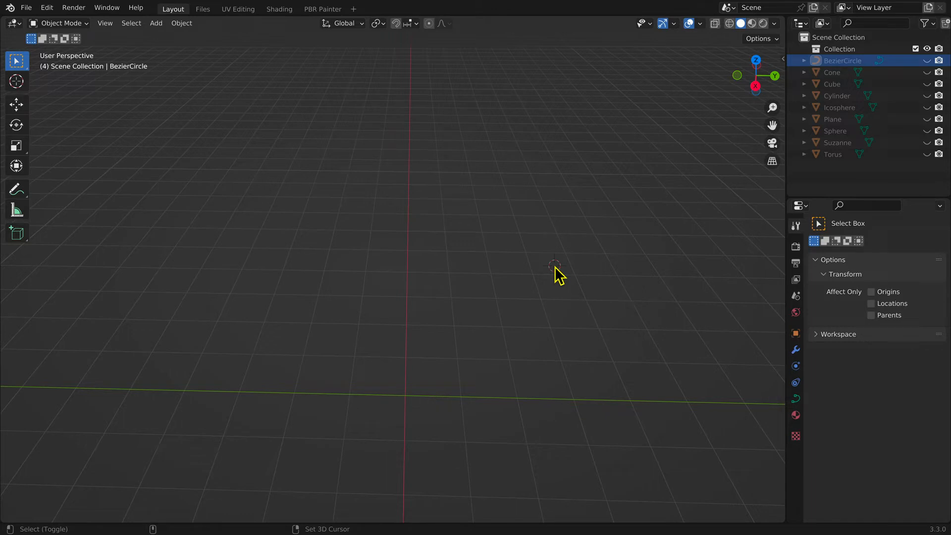
key(shift+c)
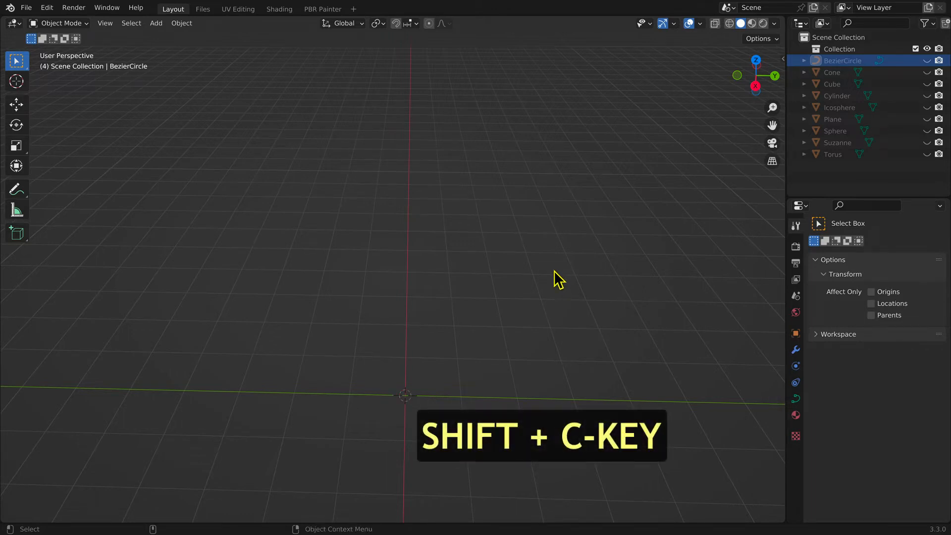
key(shift+c)
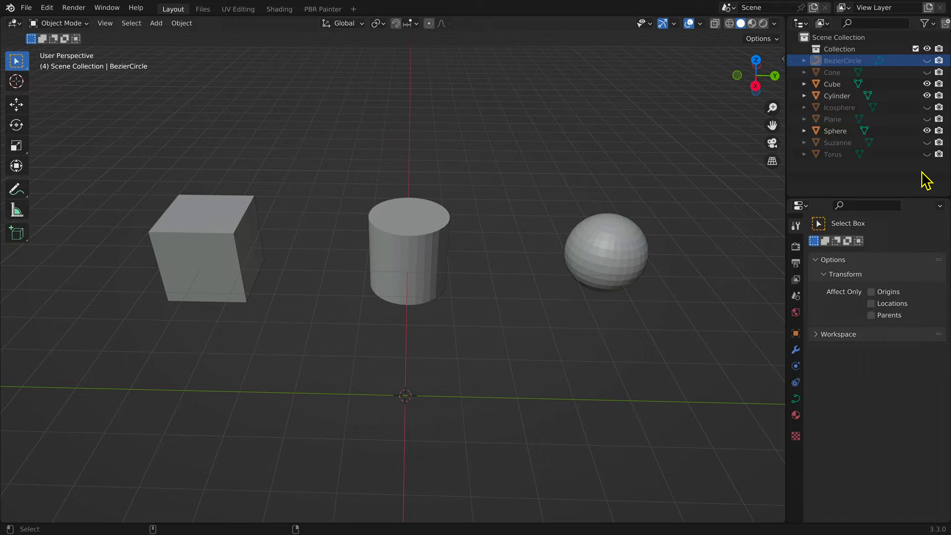
mouse_move(921, 173)
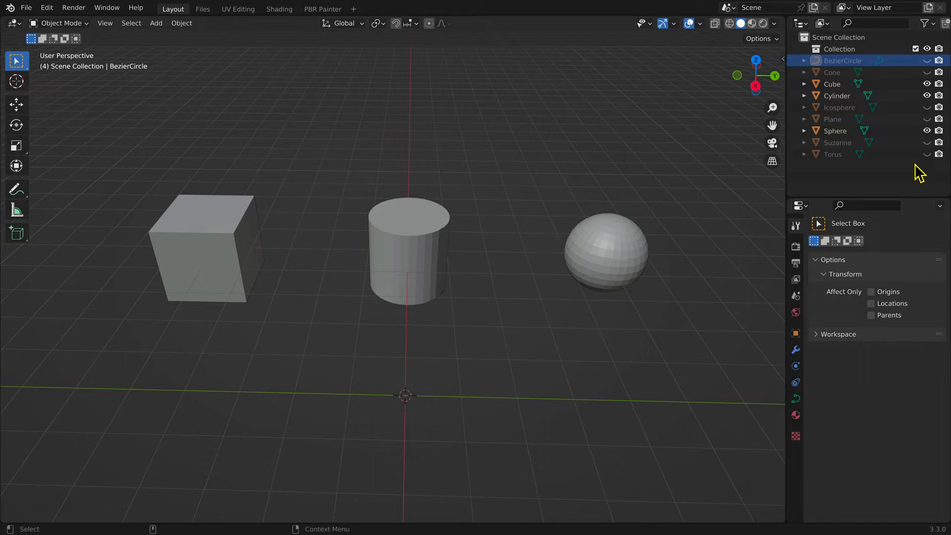
Unhide the Cube in the Outliner while the other objects stay hidden.
click(927, 84)
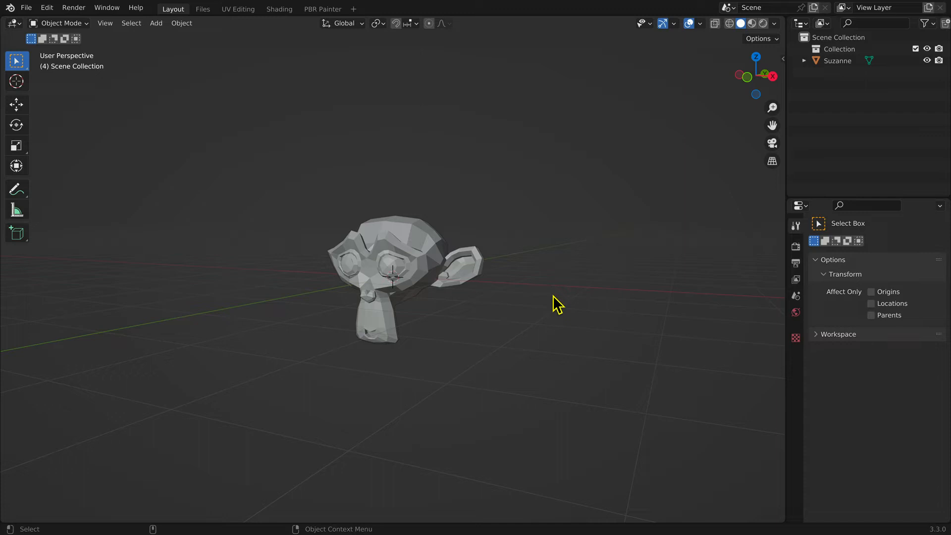
mouse_move(239, 77)
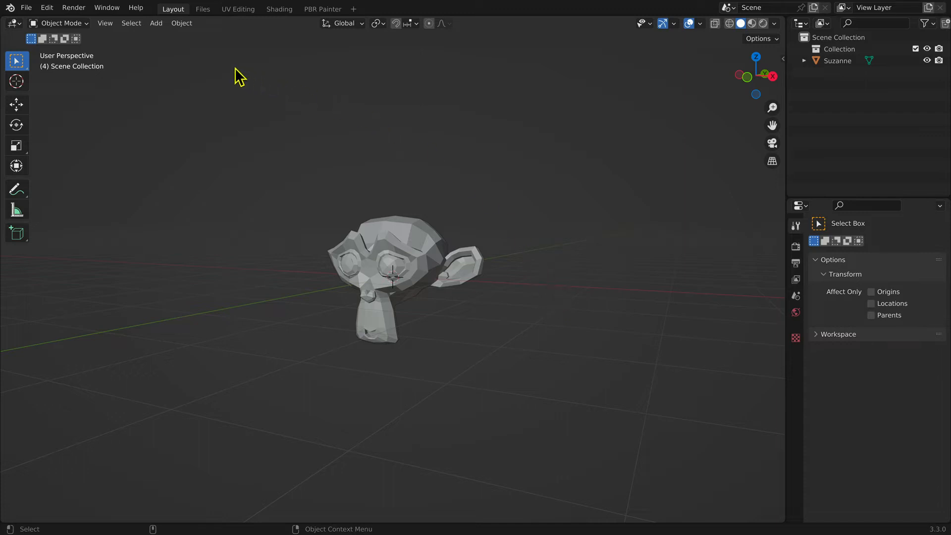
click(105, 23)
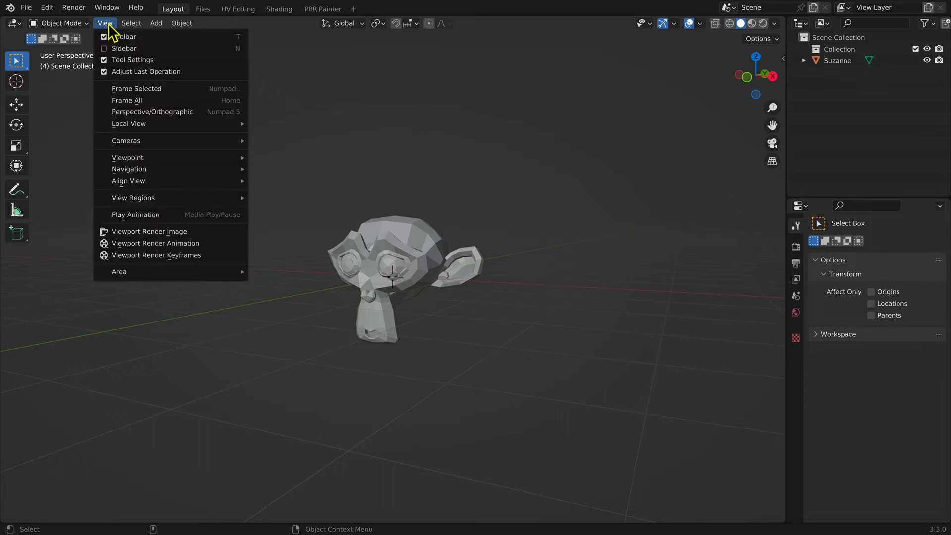
mouse_move(126, 161)
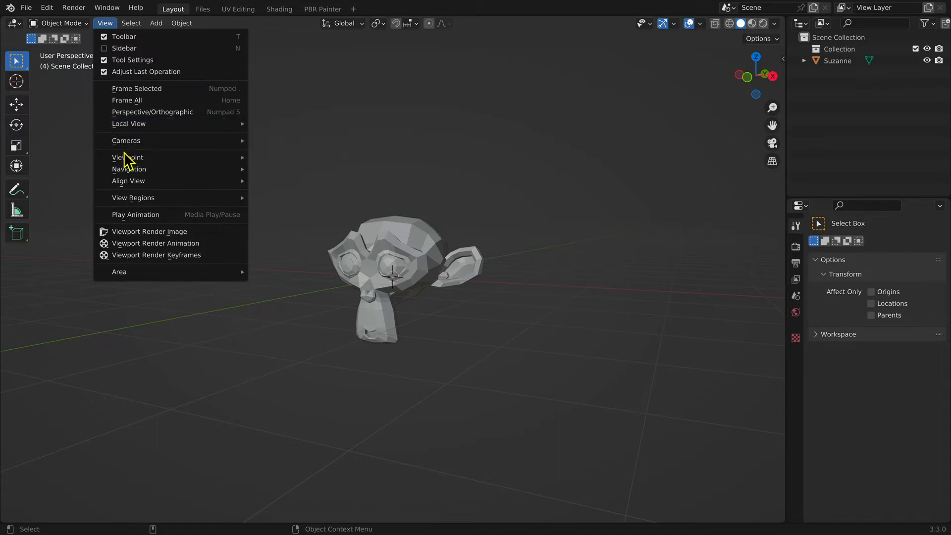
mouse_move(127, 157)
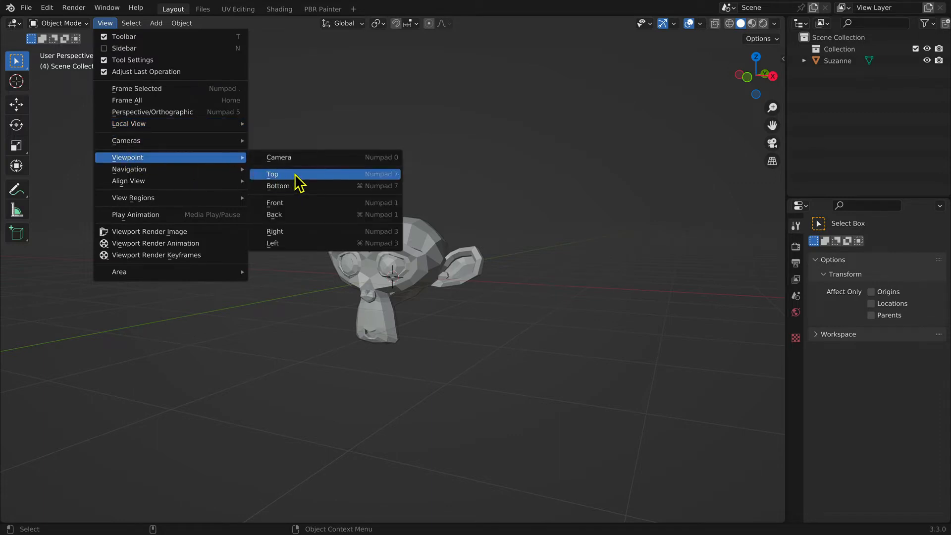
mouse_move(315, 188)
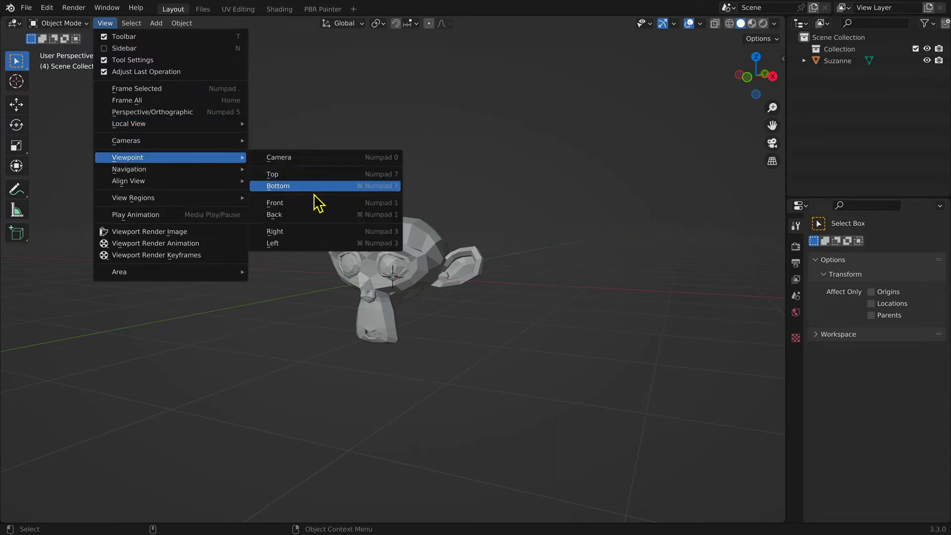
mouse_move(318, 219)
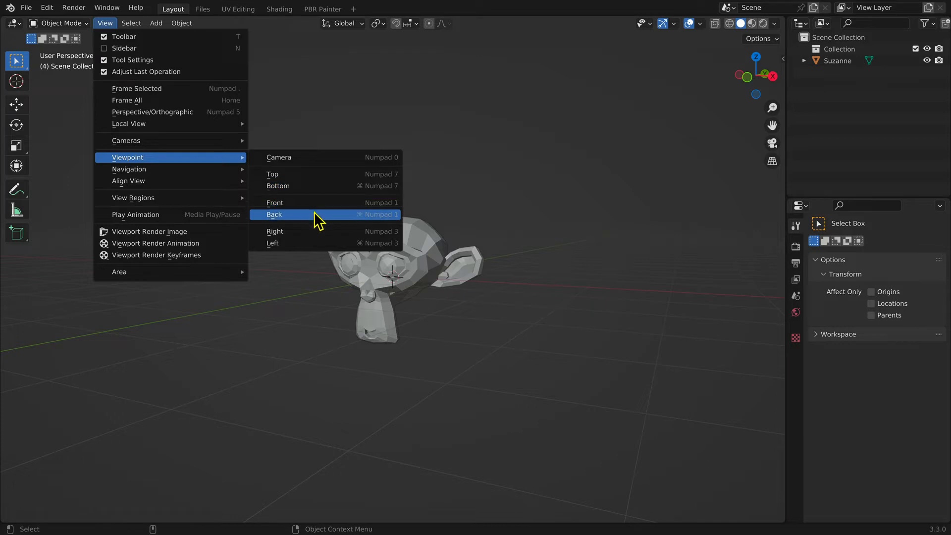
mouse_move(303, 246)
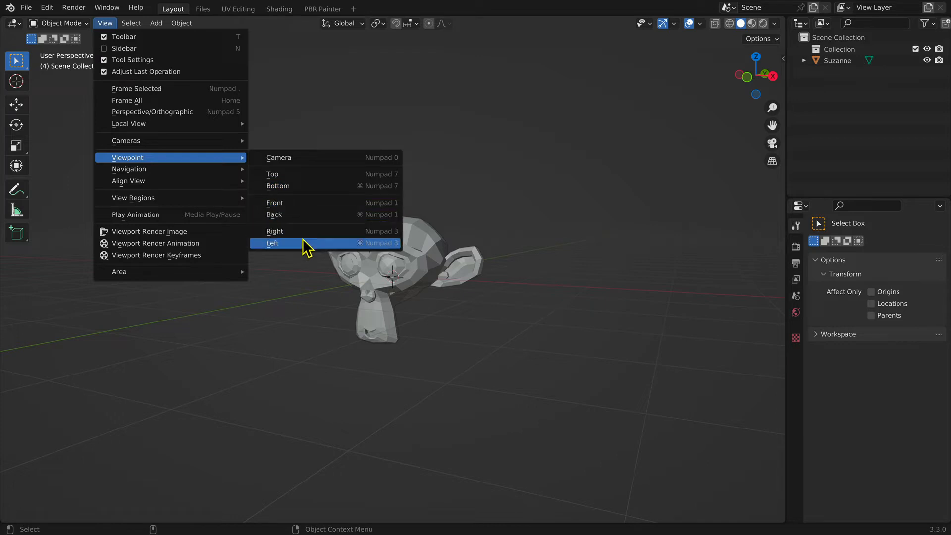
click(273, 243)
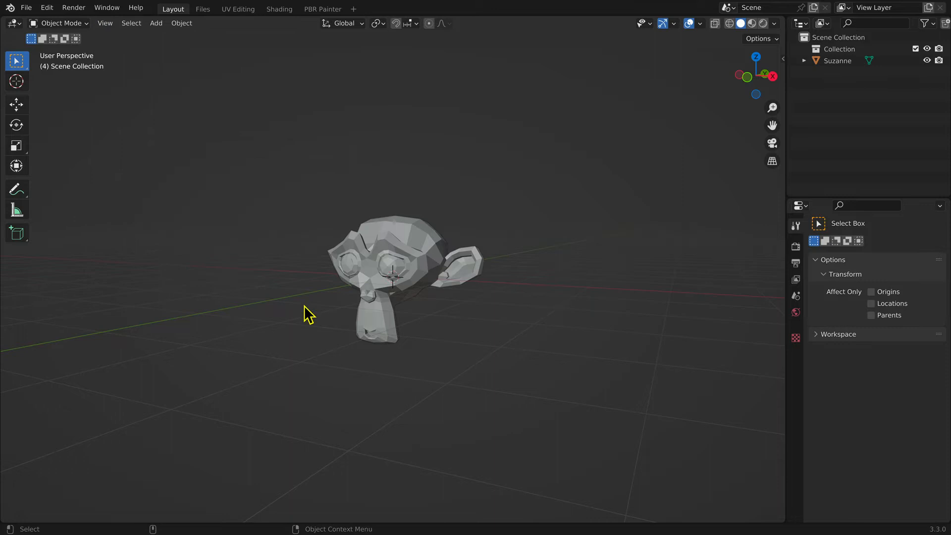
mouse_move(714, 112)
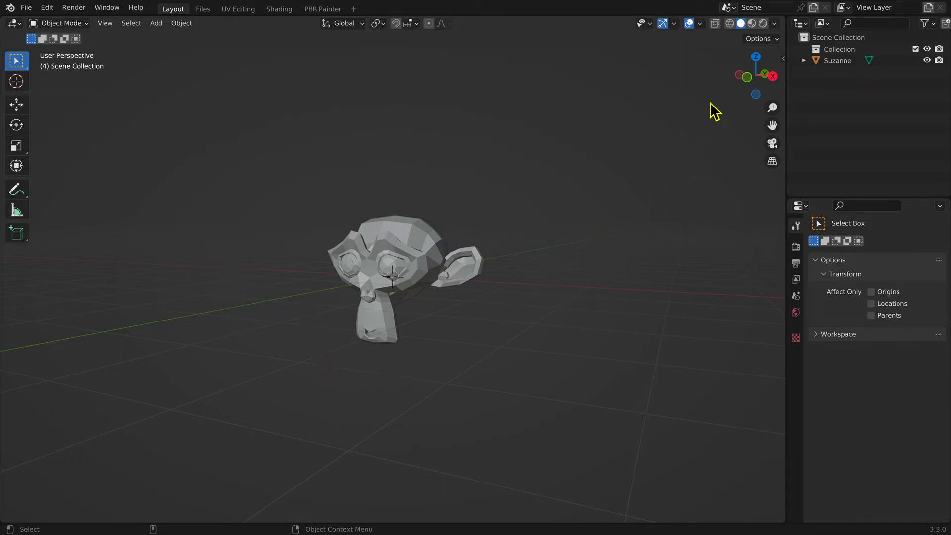
mouse_move(748, 85)
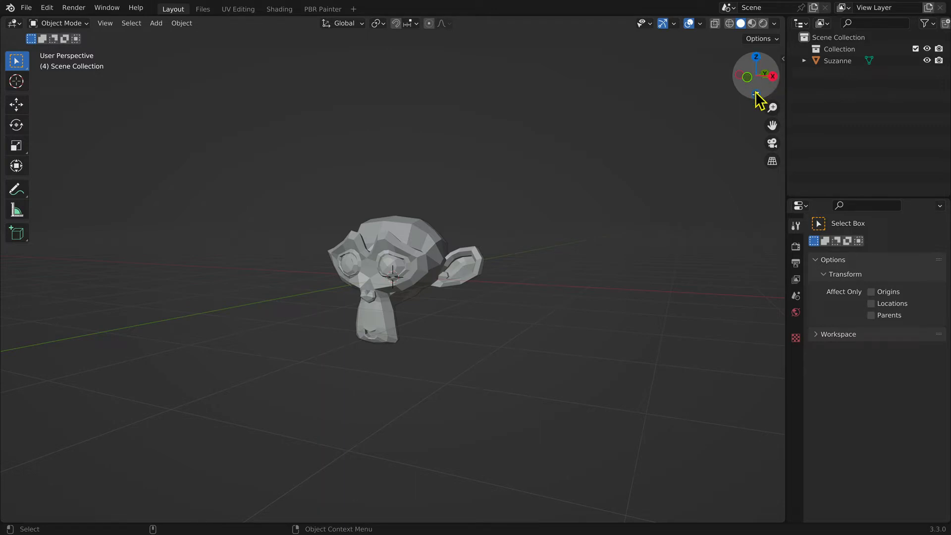
mouse_move(577, 306)
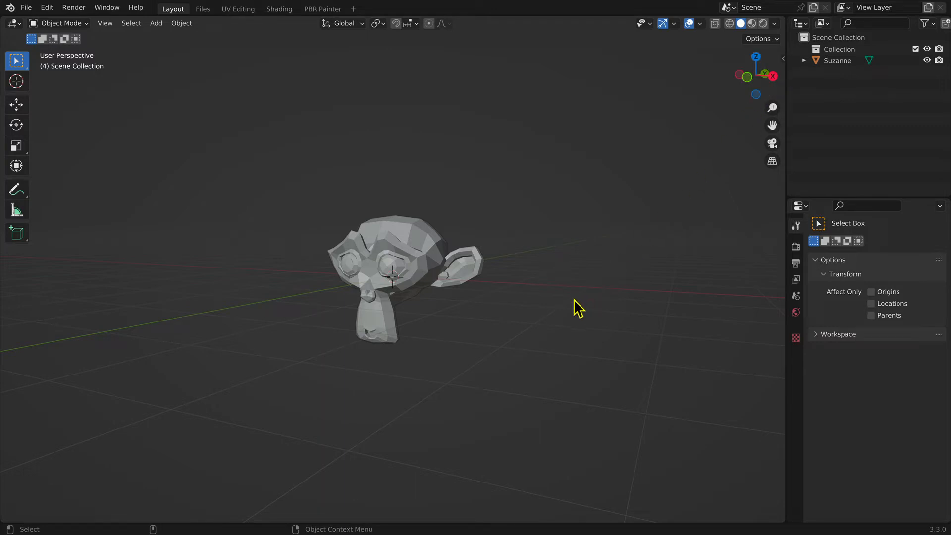
mouse_move(574, 312)
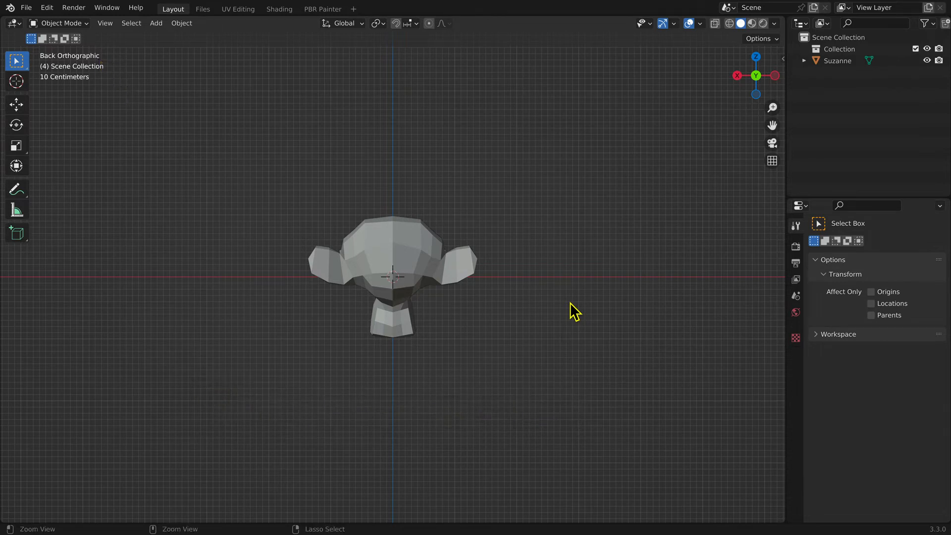
key(ctrl+kp3)
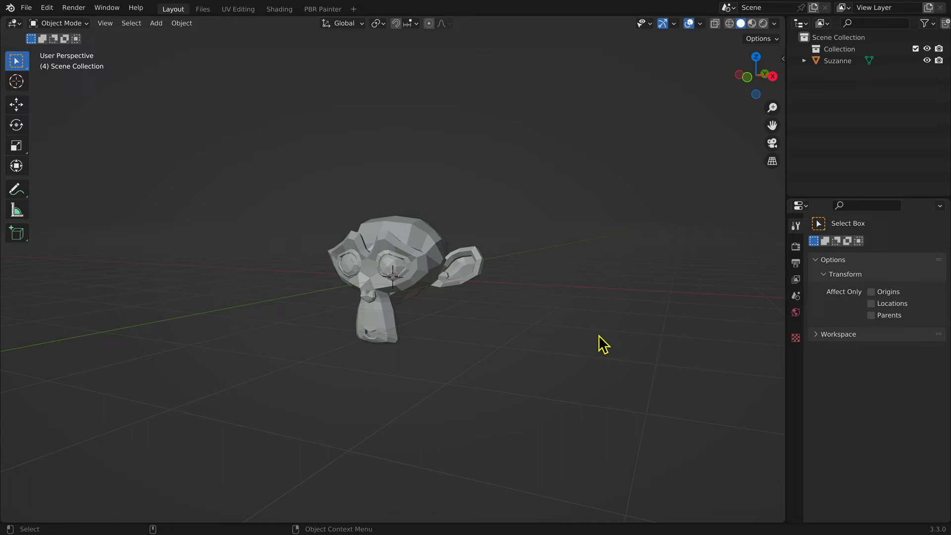
click(406, 261)
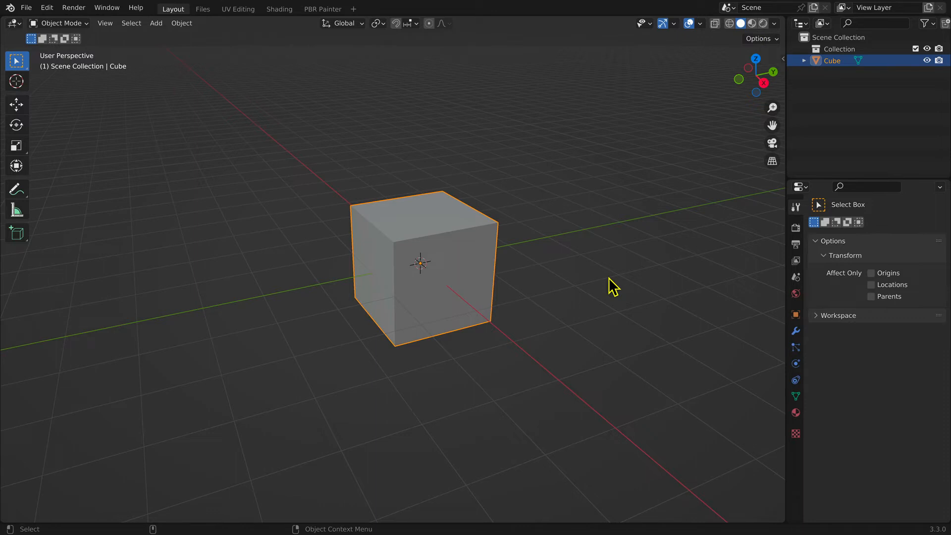
mouse_move(727, 100)
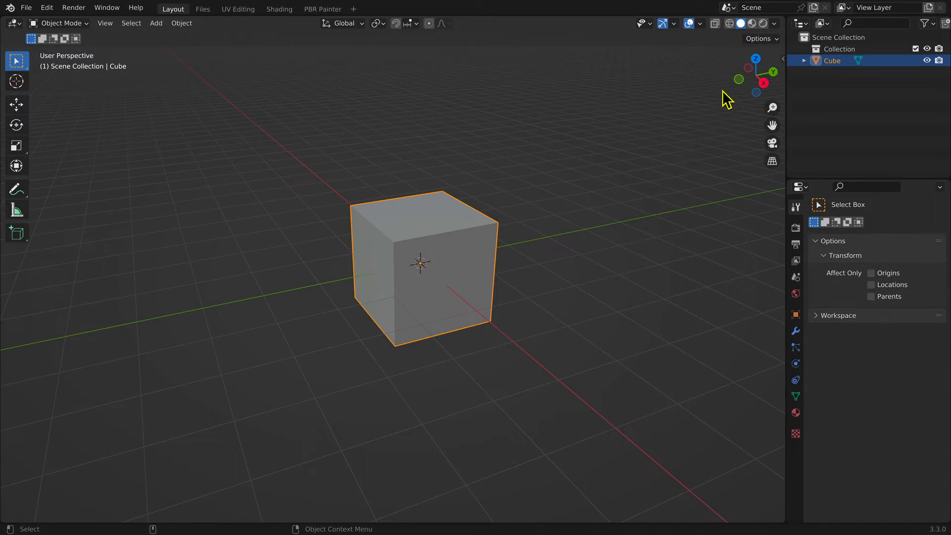
Show the cube as wireframe and toggle between wireframe and solid with Shift+Z.
click(728, 23)
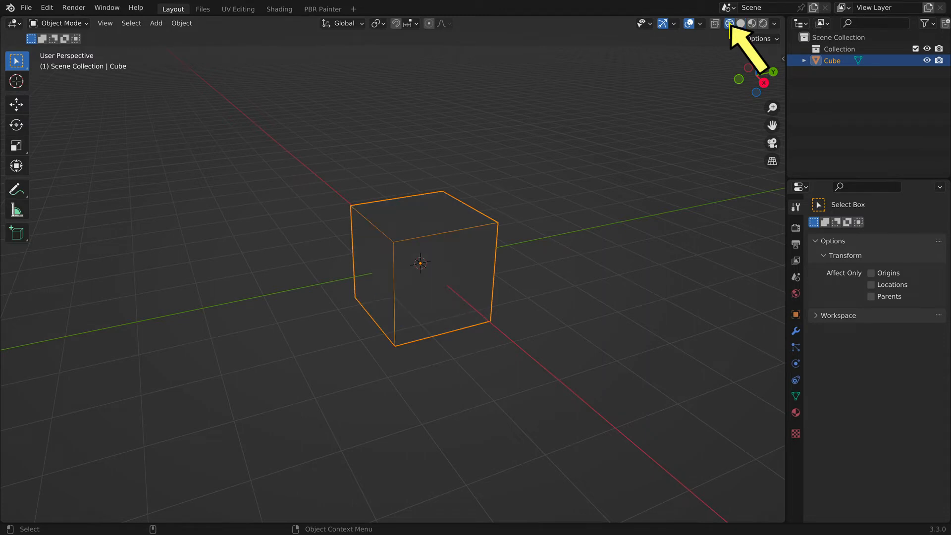
mouse_move(731, 39)
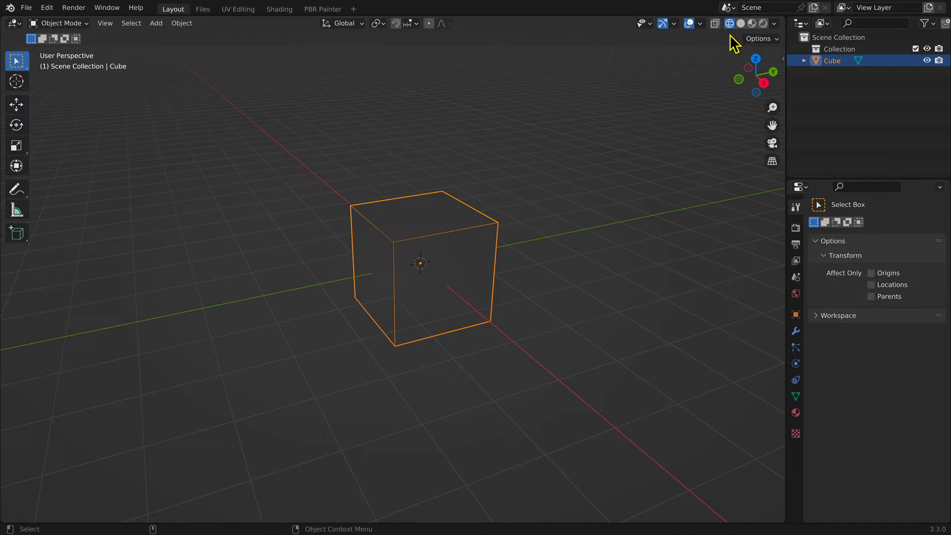
key(shift+z)
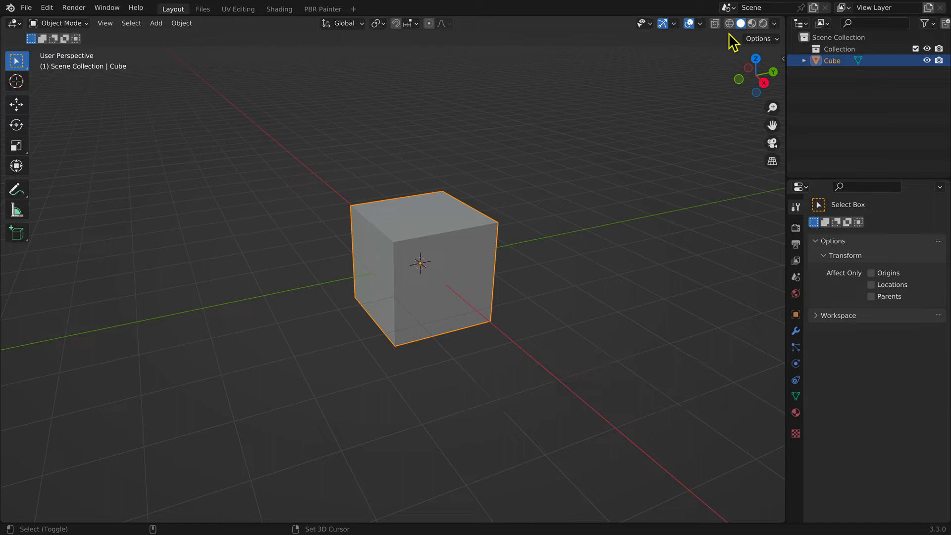
key(shift+z)
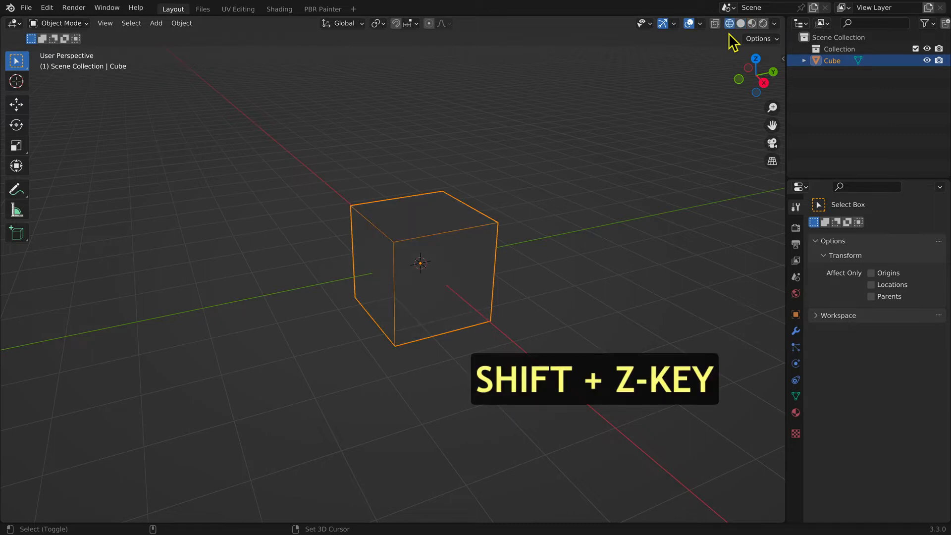
key(shift+z)
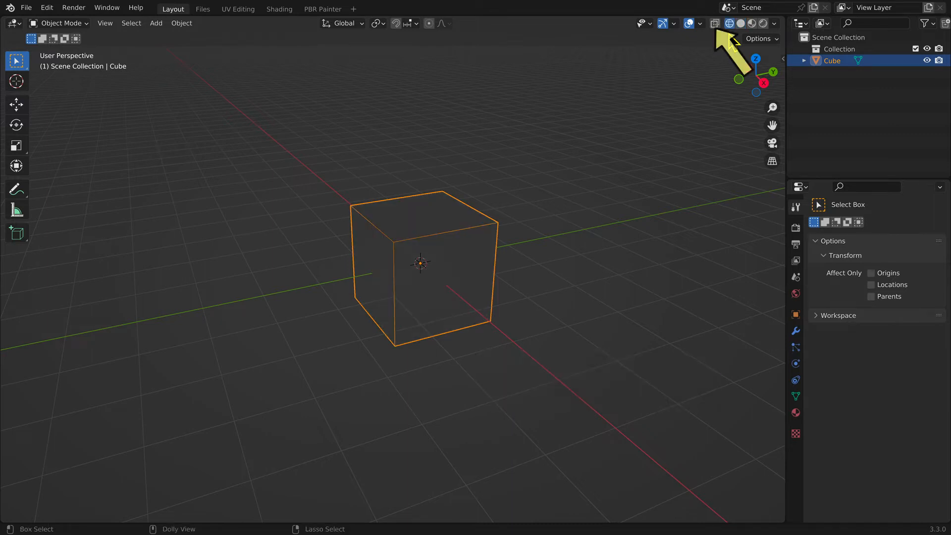
Enable X-Ray to reveal hidden edges, switch to solid, then turn X-Ray off.
click(714, 23)
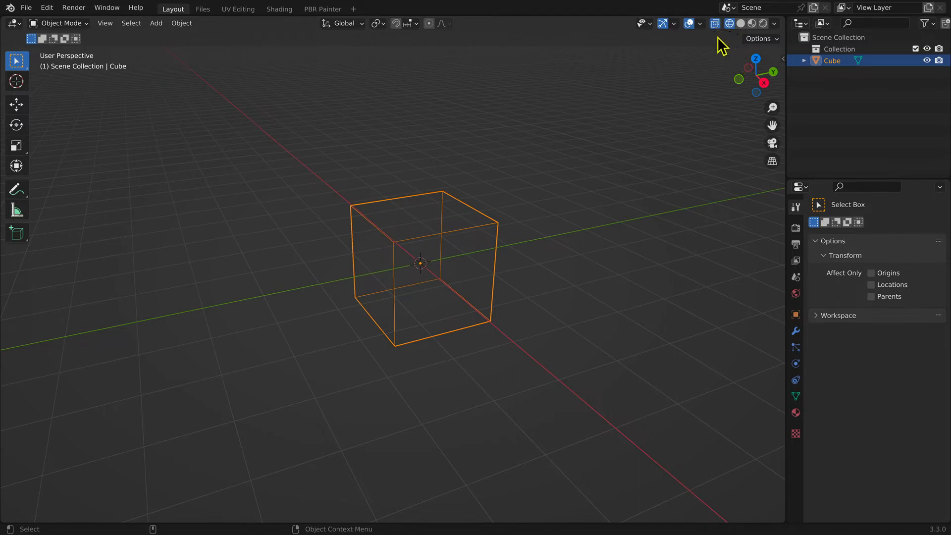
click(729, 23)
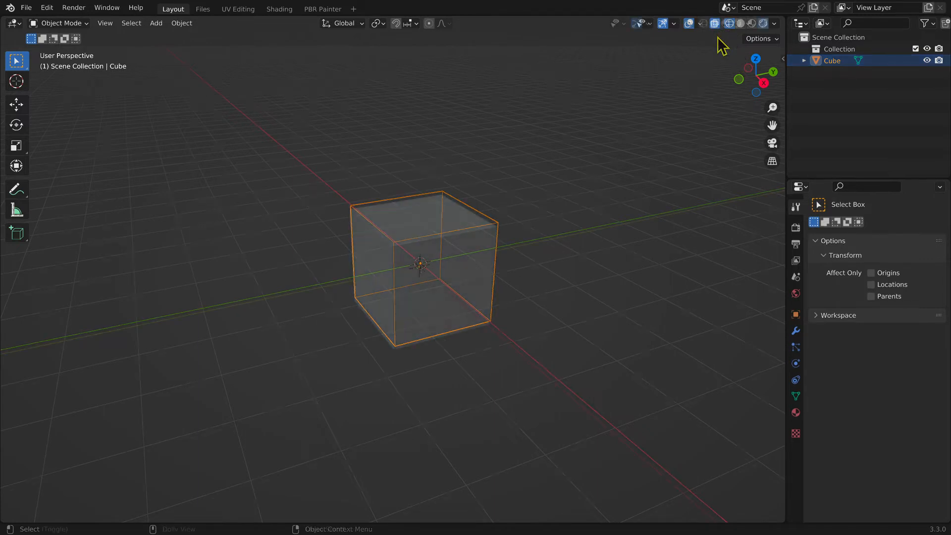
click(714, 23)
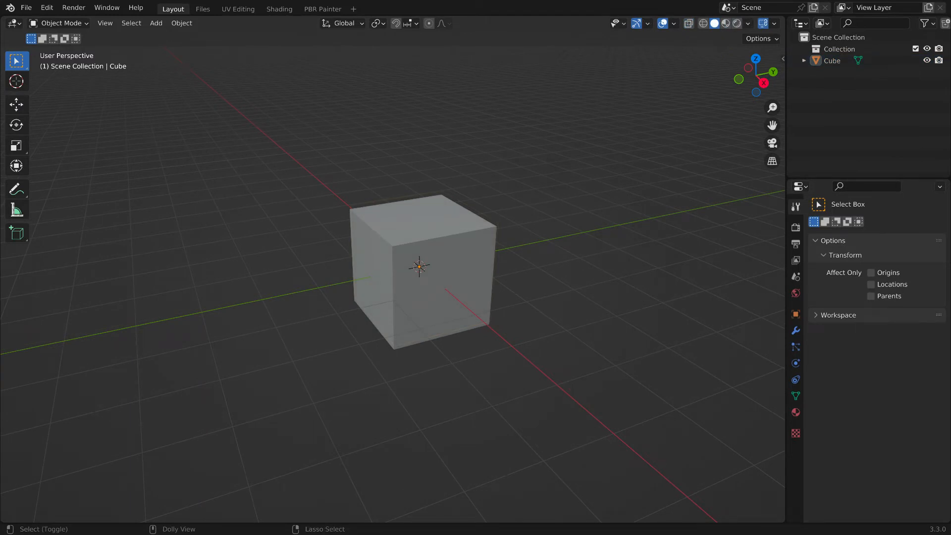
Switch to Material Preview shading, browse the HDRI environment list and keep the current one.
click(568, 193)
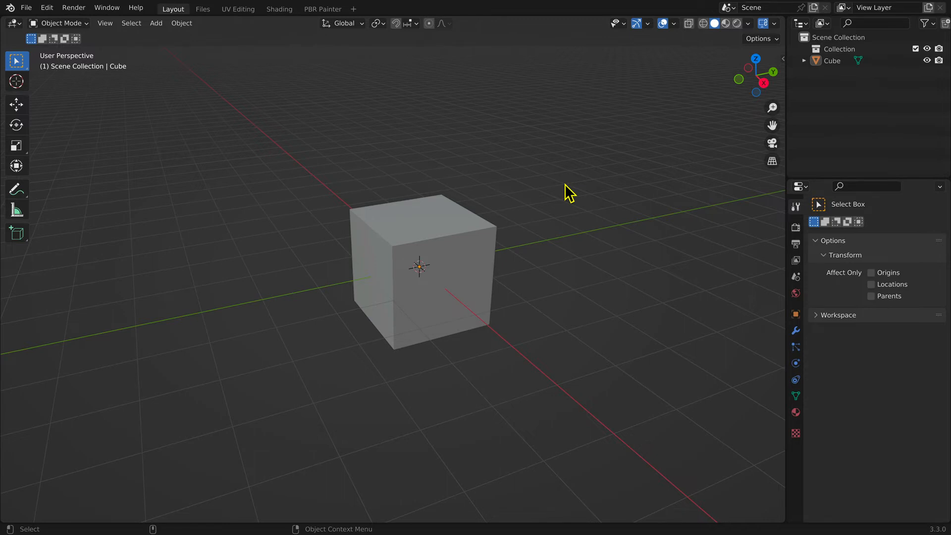
mouse_move(728, 41)
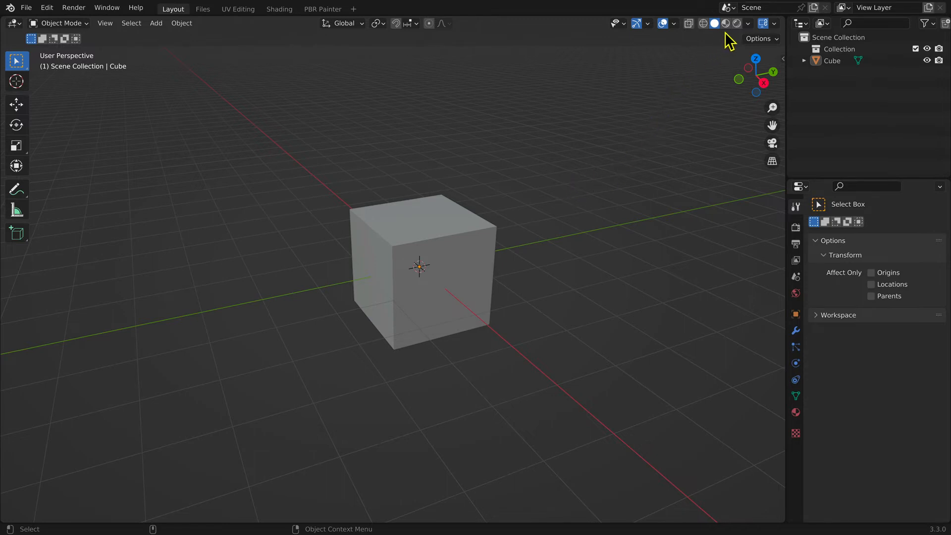
click(727, 23)
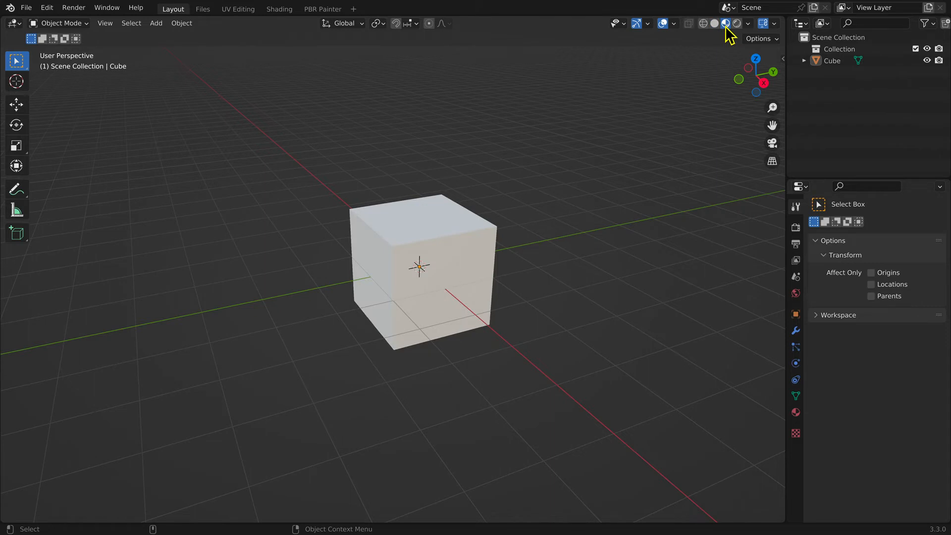
mouse_move(752, 34)
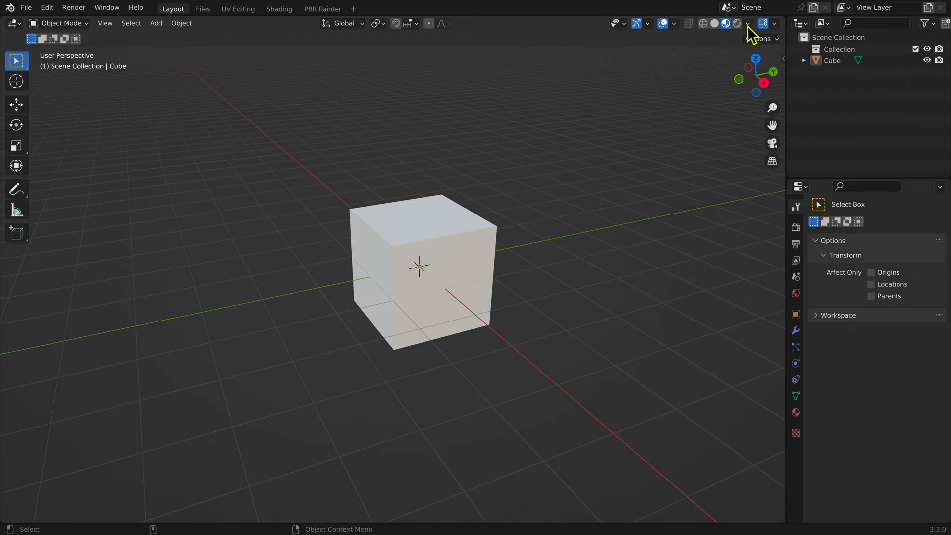
click(748, 23)
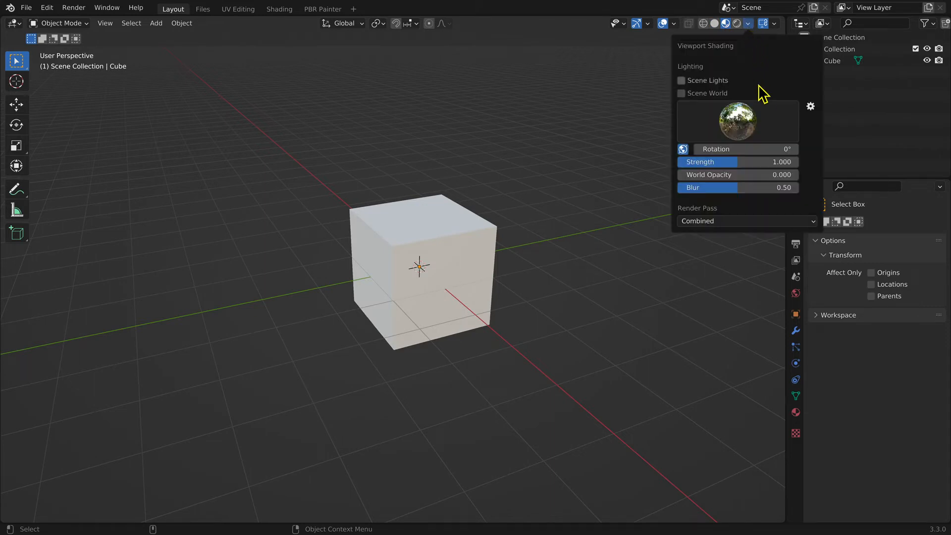
click(737, 120)
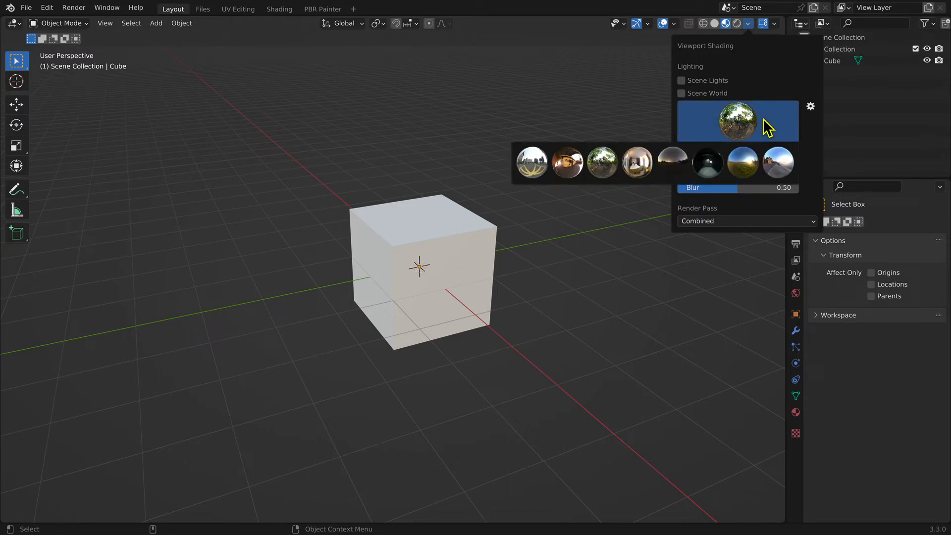
mouse_move(735, 121)
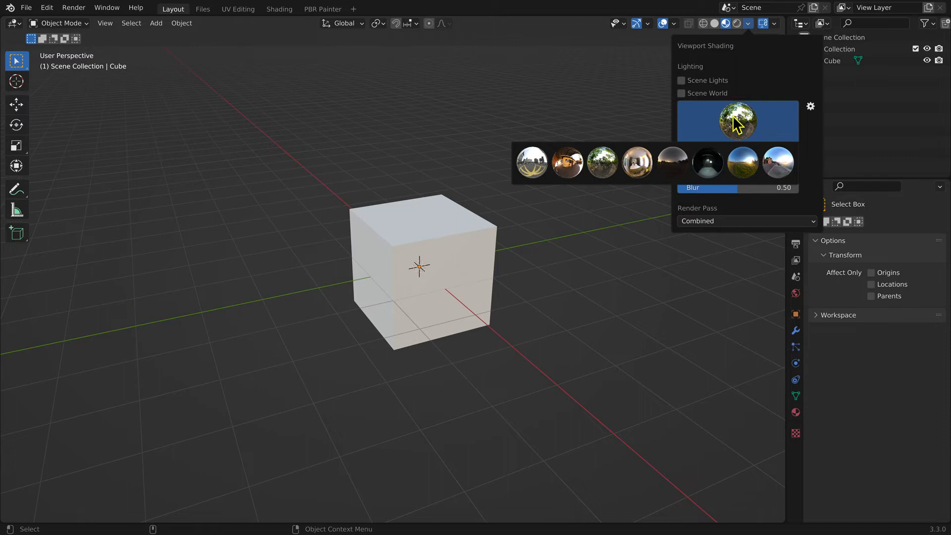
click(737, 121)
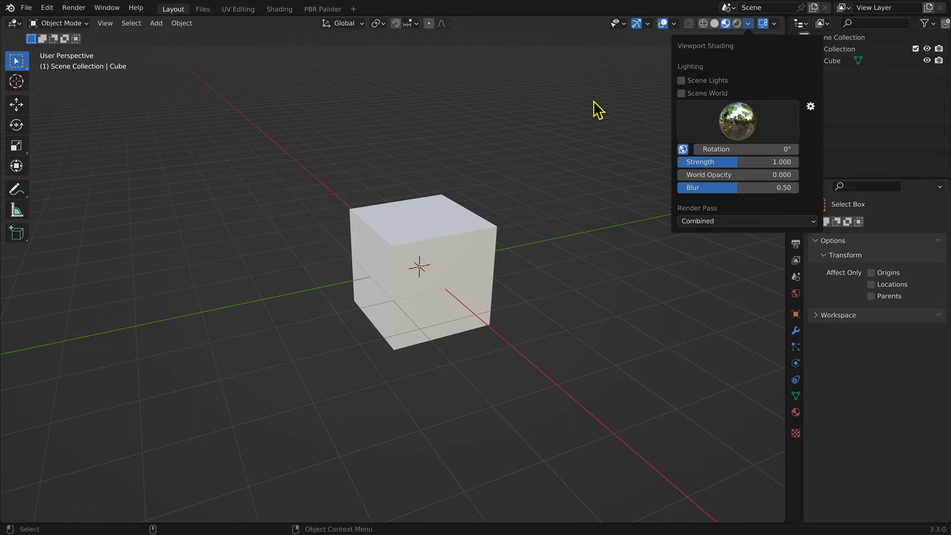
mouse_move(749, 33)
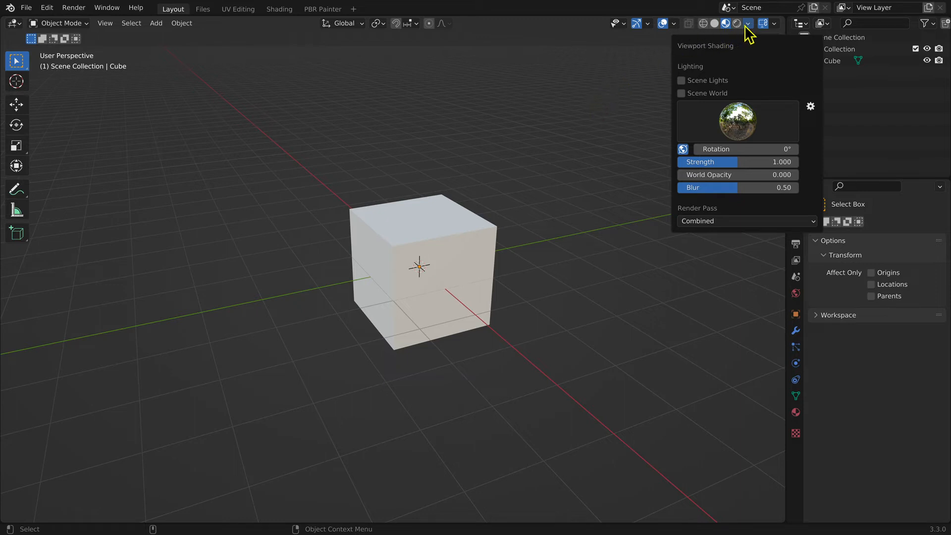
click(736, 24)
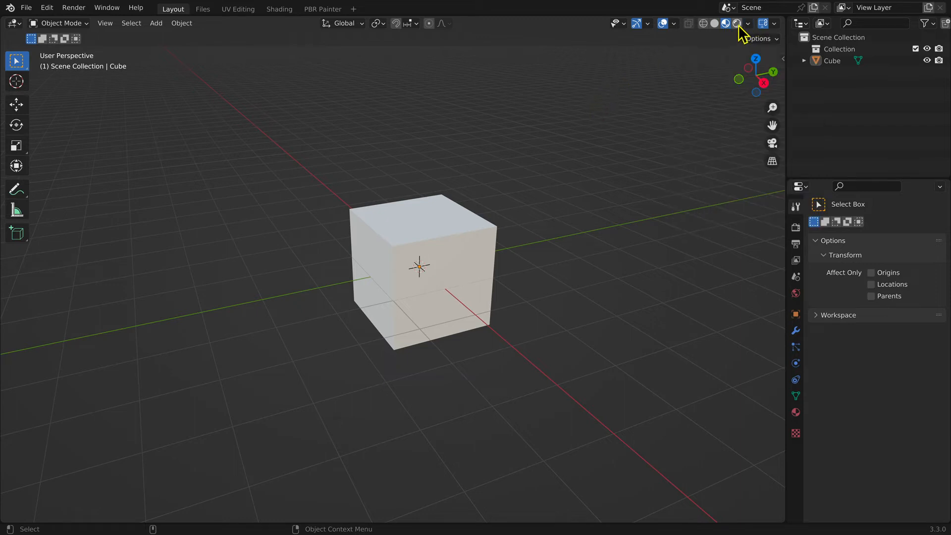
Review the Add menu's object types, then return the viewport to Solid shading.
click(735, 23)
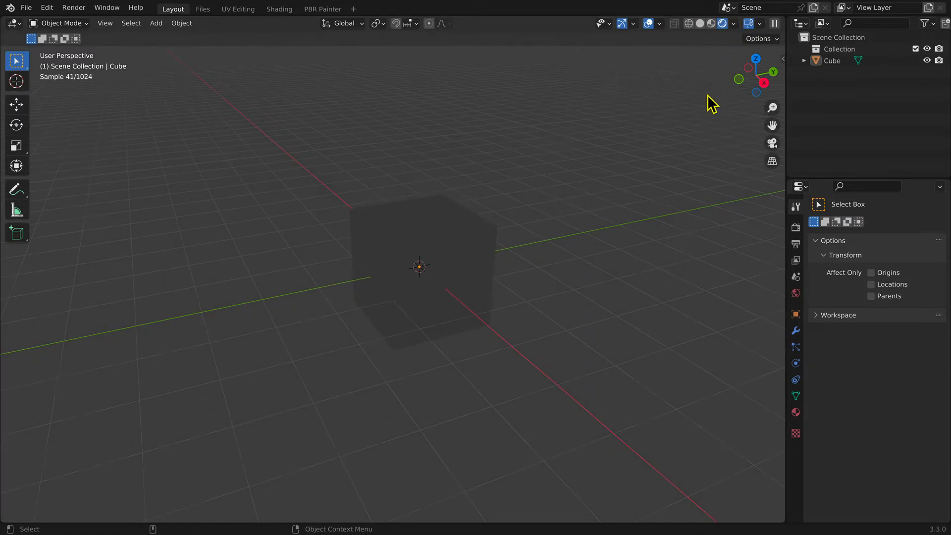
mouse_move(475, 119)
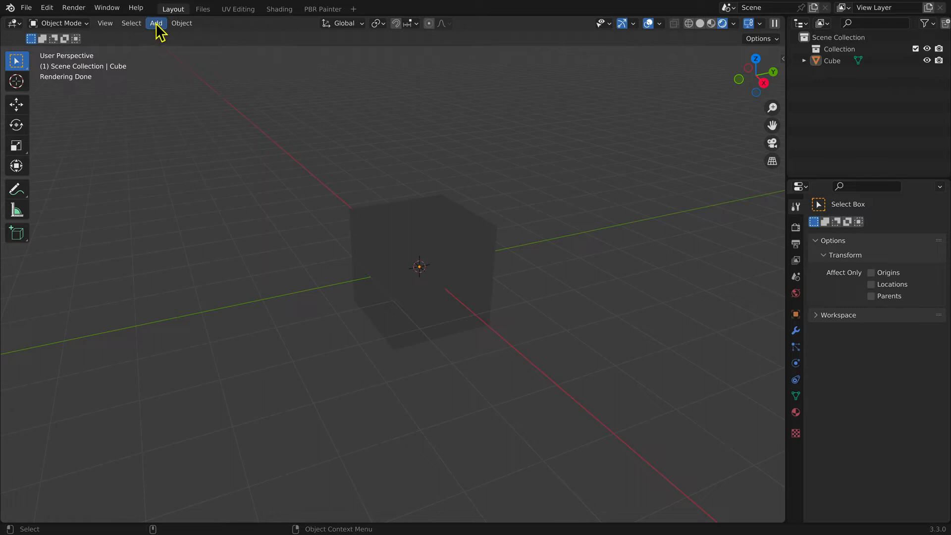
click(156, 22)
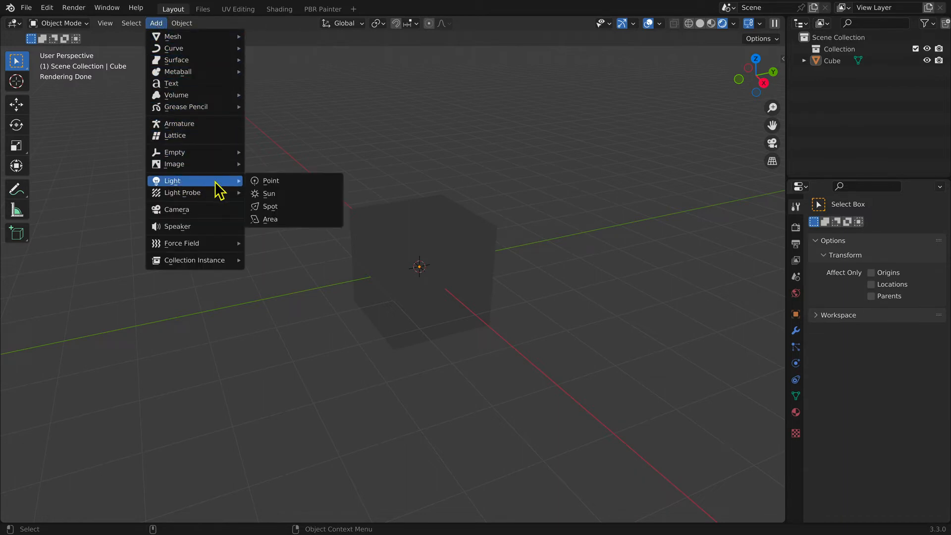
mouse_move(271, 181)
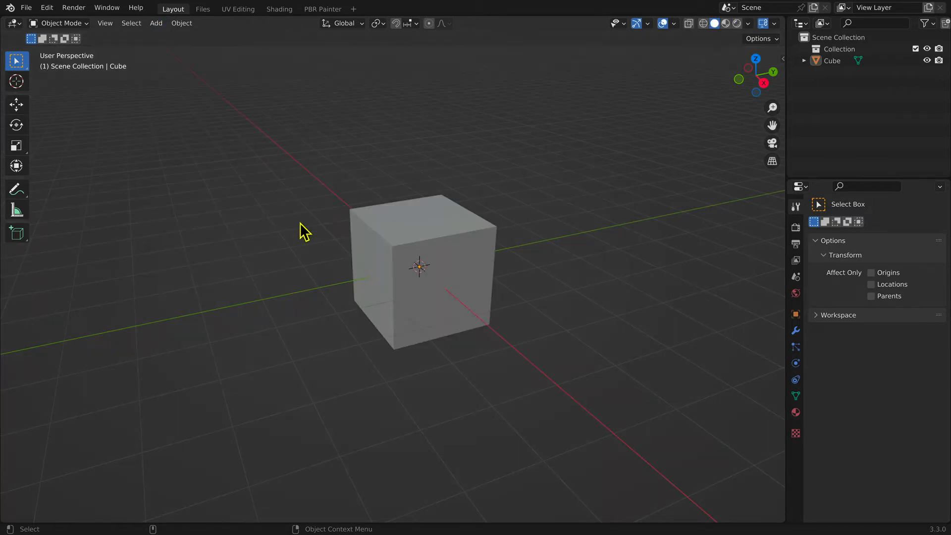
key(z)
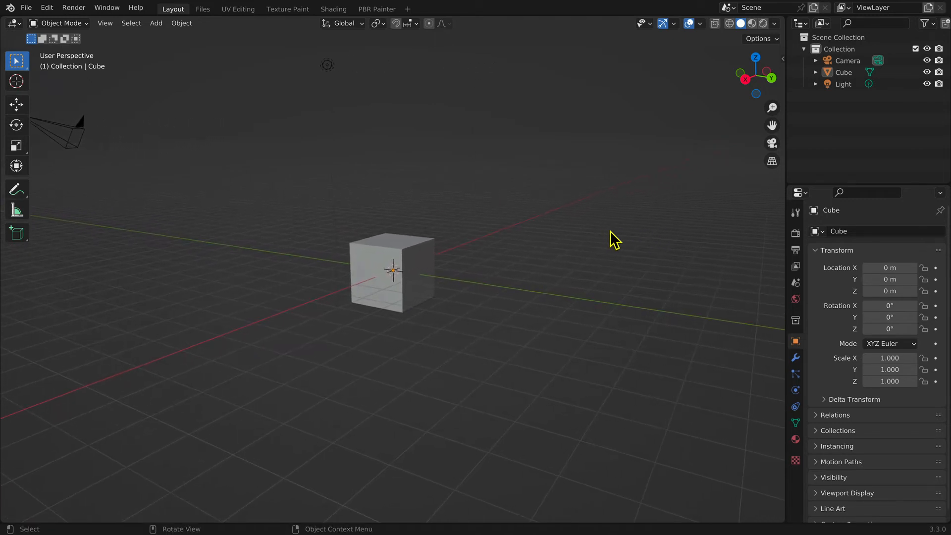
Zoom the view in and out on the camera, light and cube scene.
scroll(up, 3)
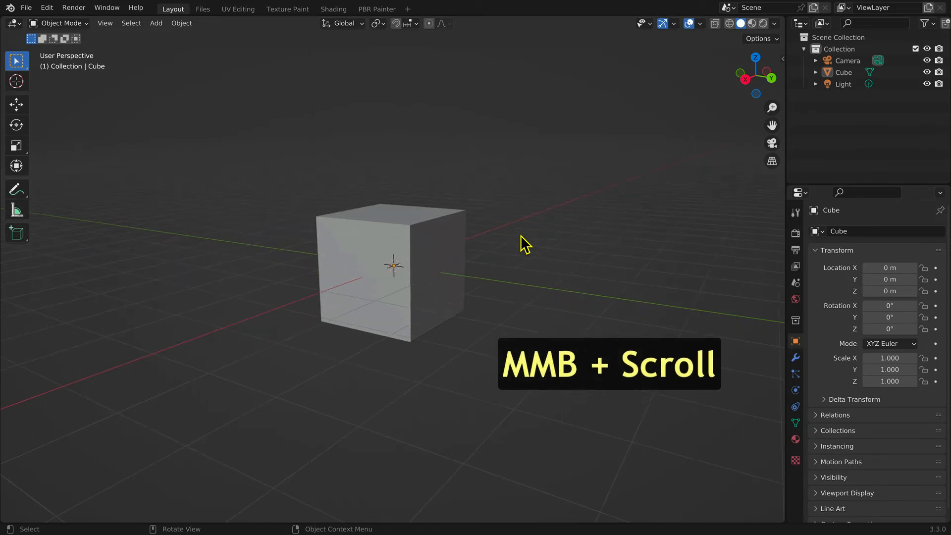
scroll(down, 3)
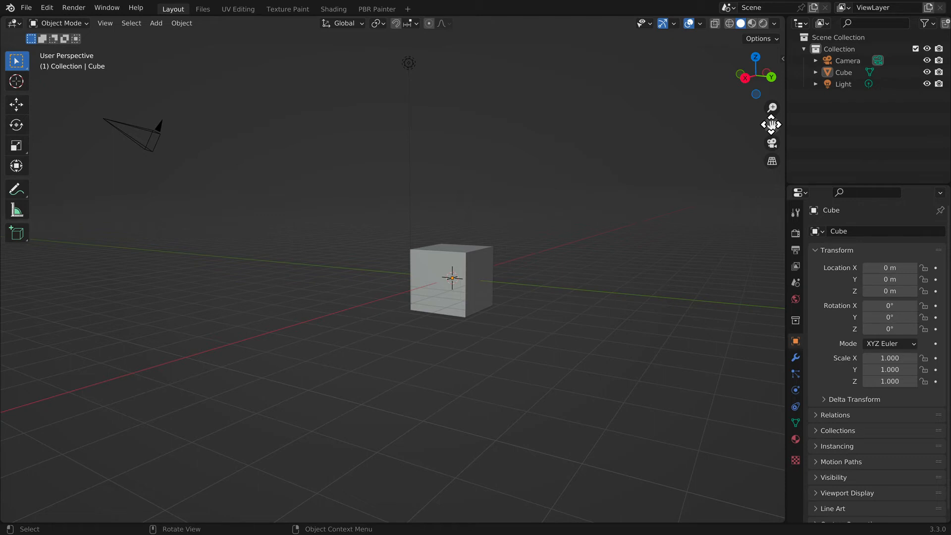
mouse_move(773, 108)
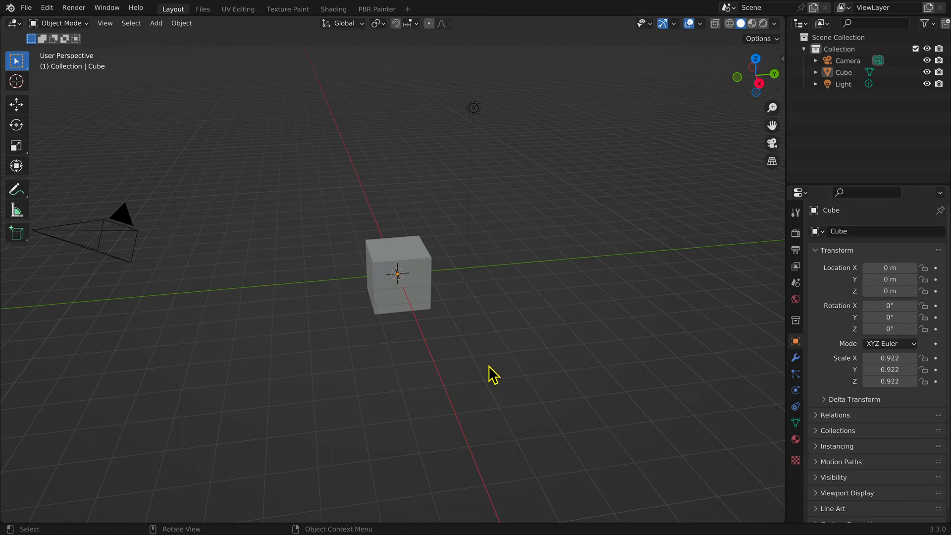
Select the cube and grab it with G to a new spot above the origin.
click(418, 295)
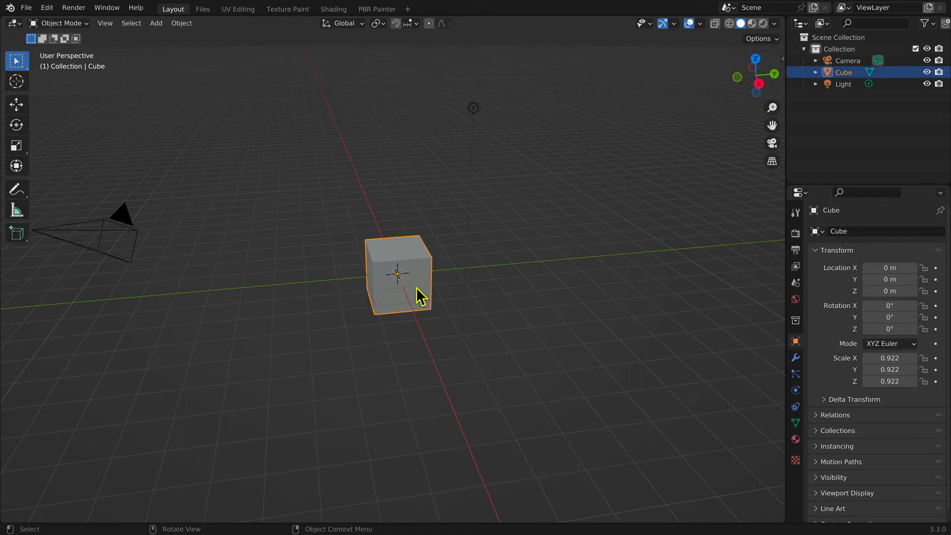
key(g)
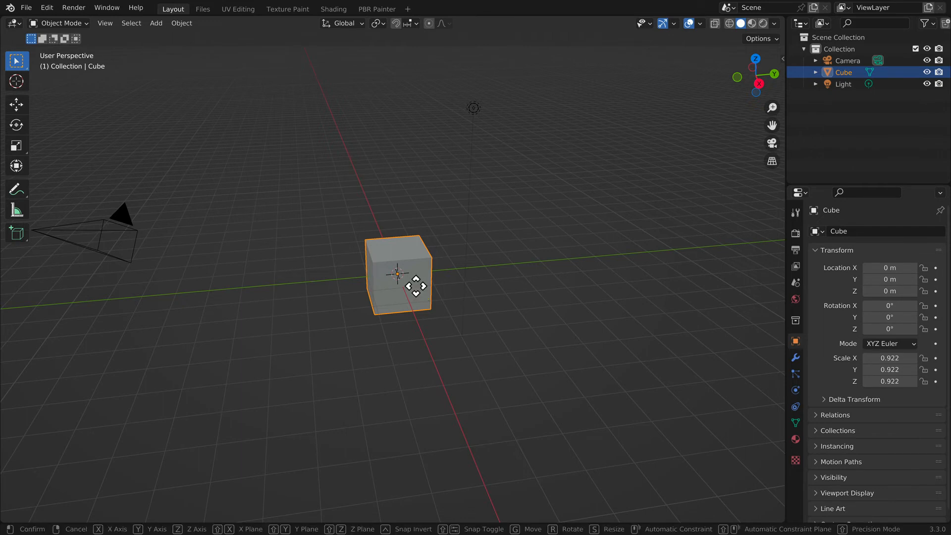
key(g)
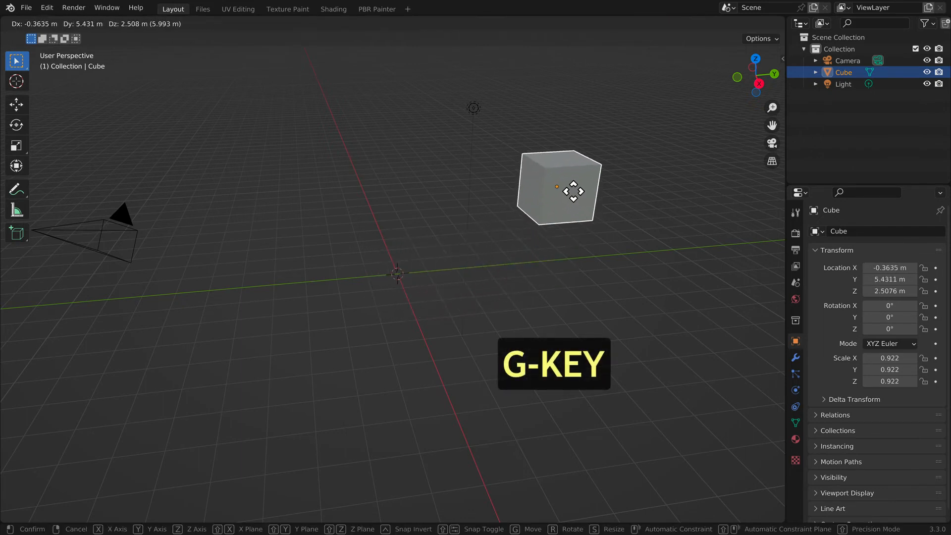
mouse_move(485, 140)
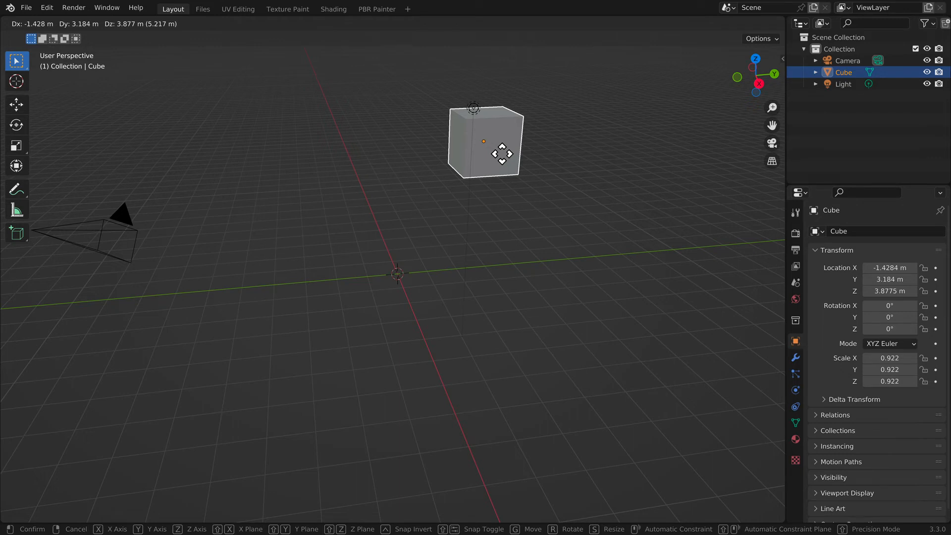
click(503, 160)
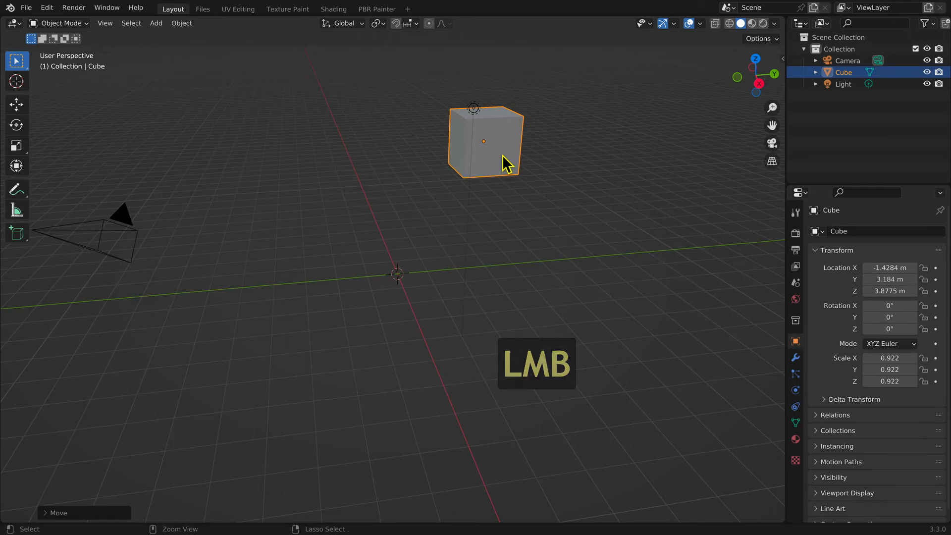
click(484, 151)
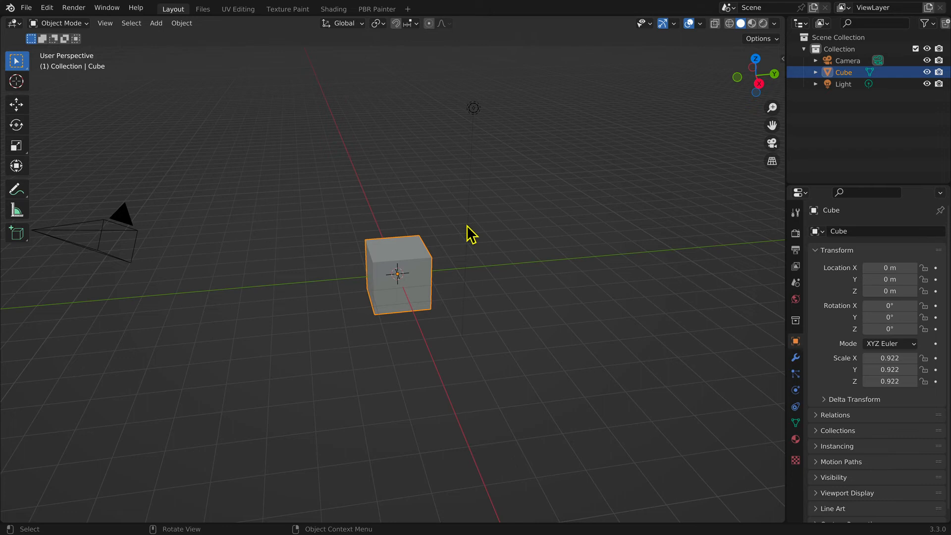
Grab the cube and move it 5 m along the global Y axis, confirming the move.
key(g)
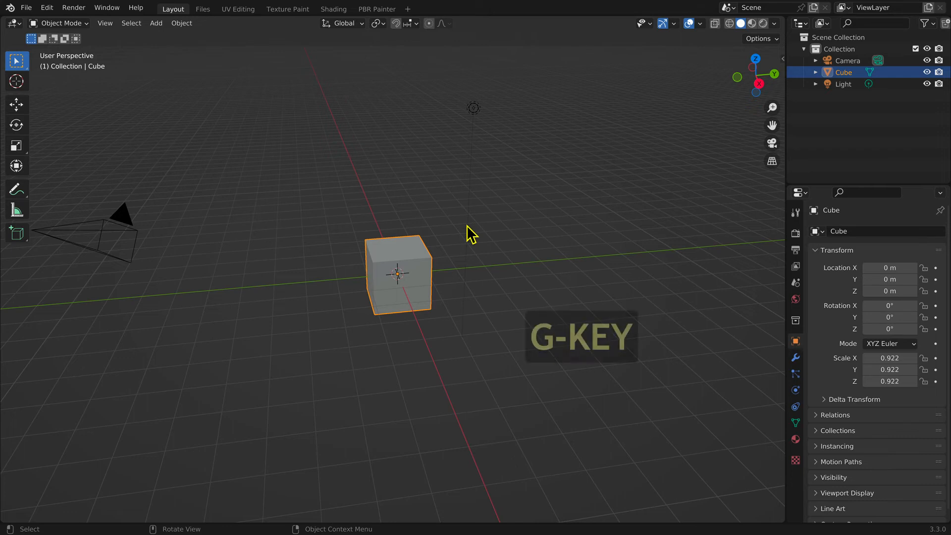
key(y)
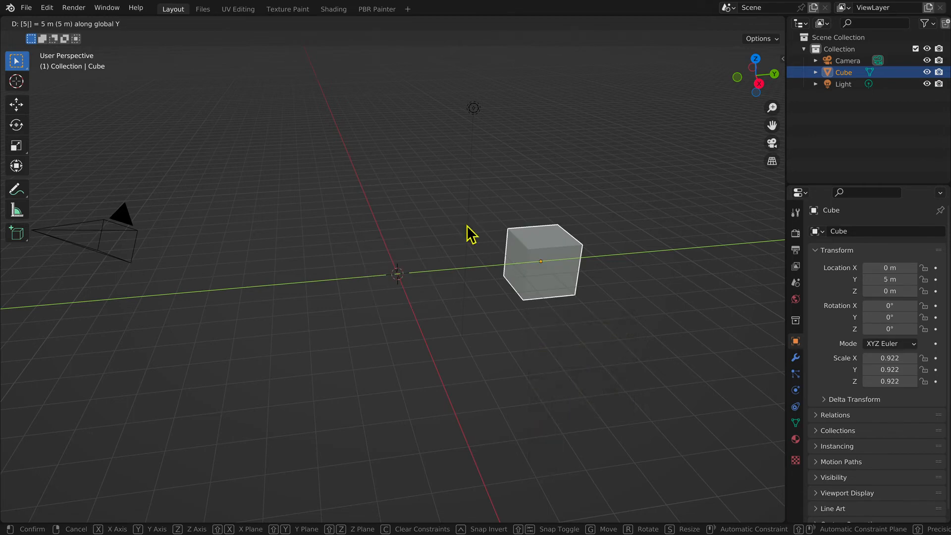
click(540, 261)
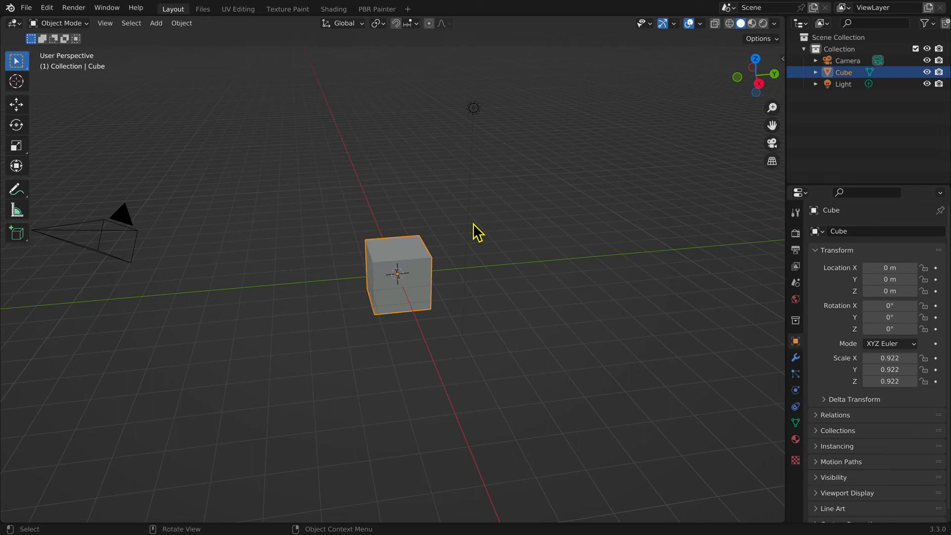
mouse_move(481, 234)
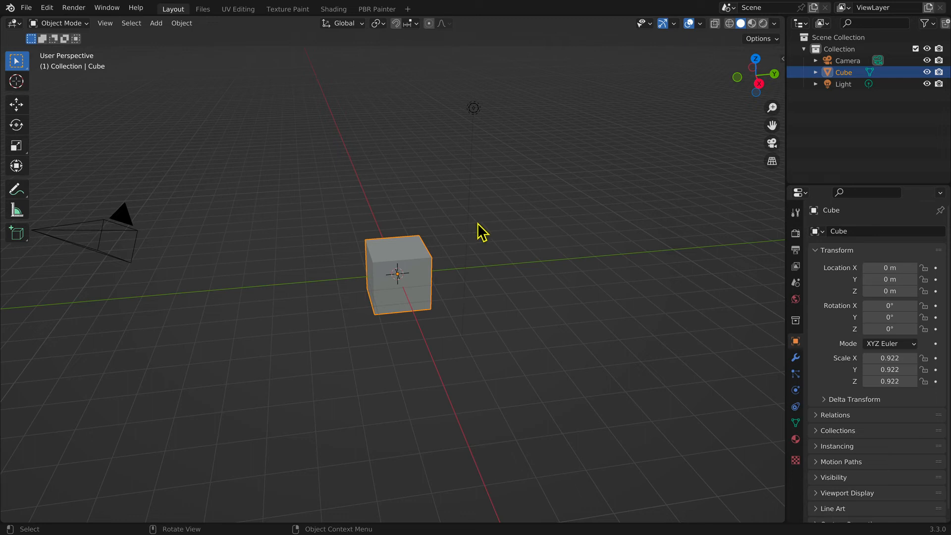
Rotate the cube freely with the mouse and confirm the trial rotation.
key(r)
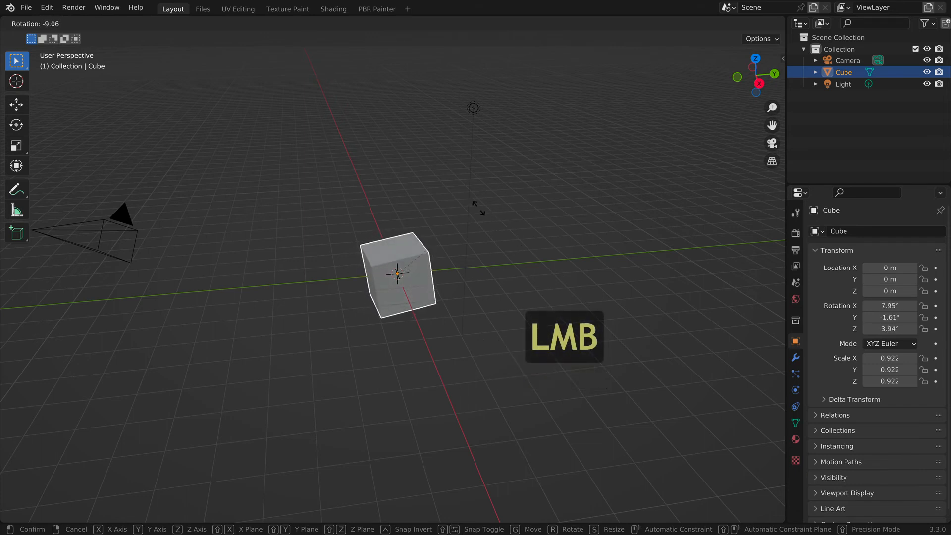
click(482, 217)
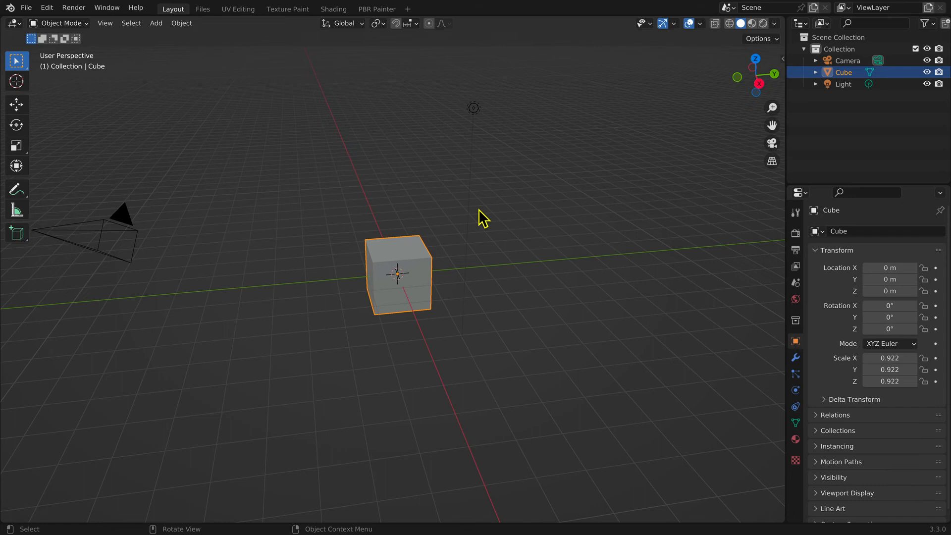
Rotate the cube 45° constrained to the Z axis and confirm.
key(r)
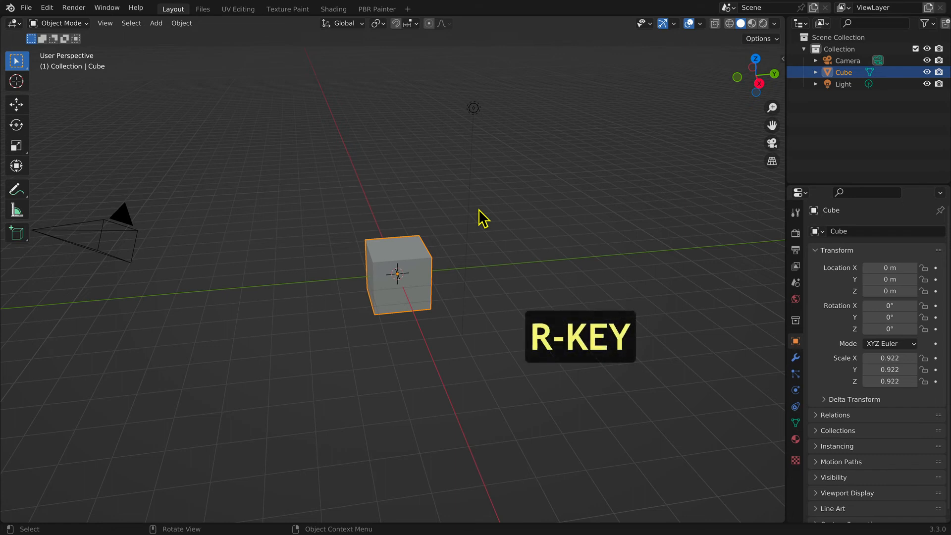
key(z)
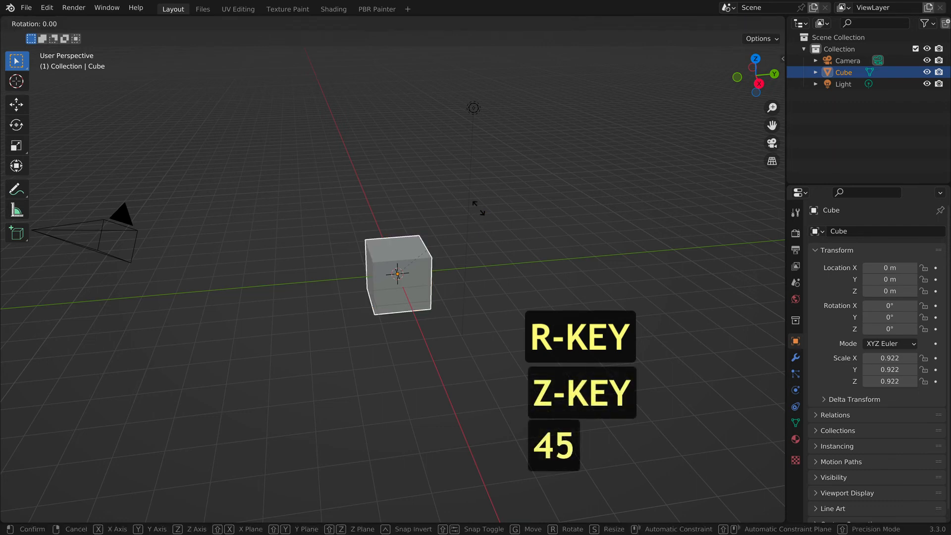
key(z)
text(45)
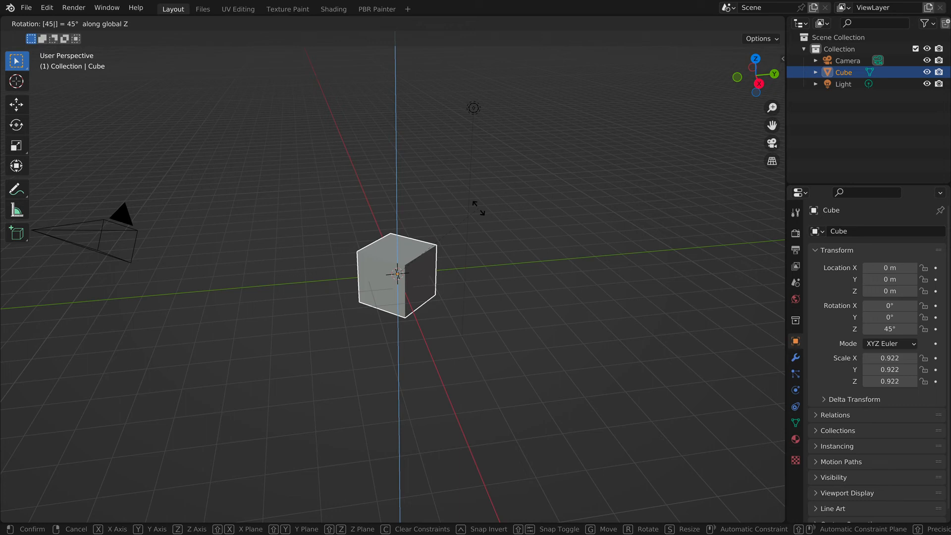
click(481, 217)
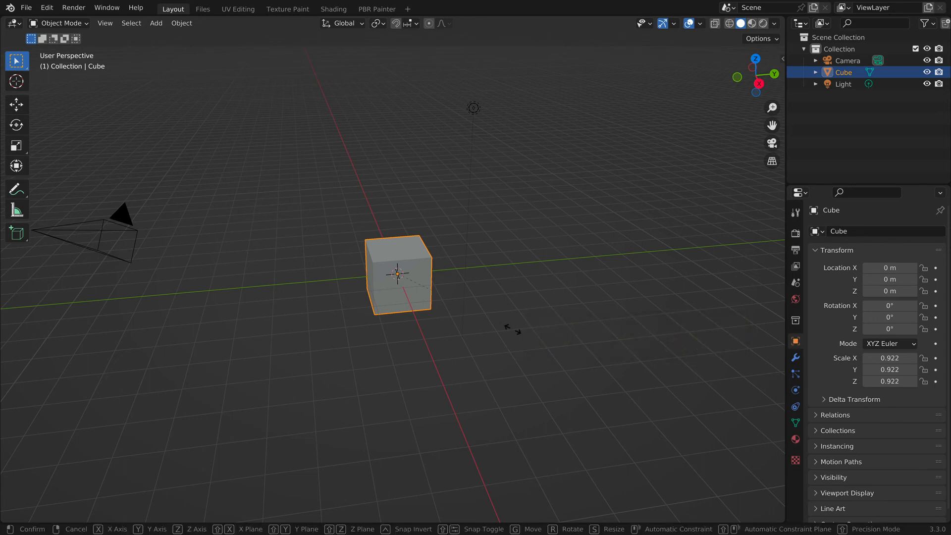
Start an interactive uniform scale-up of the cube to about 1.12.
key(s)
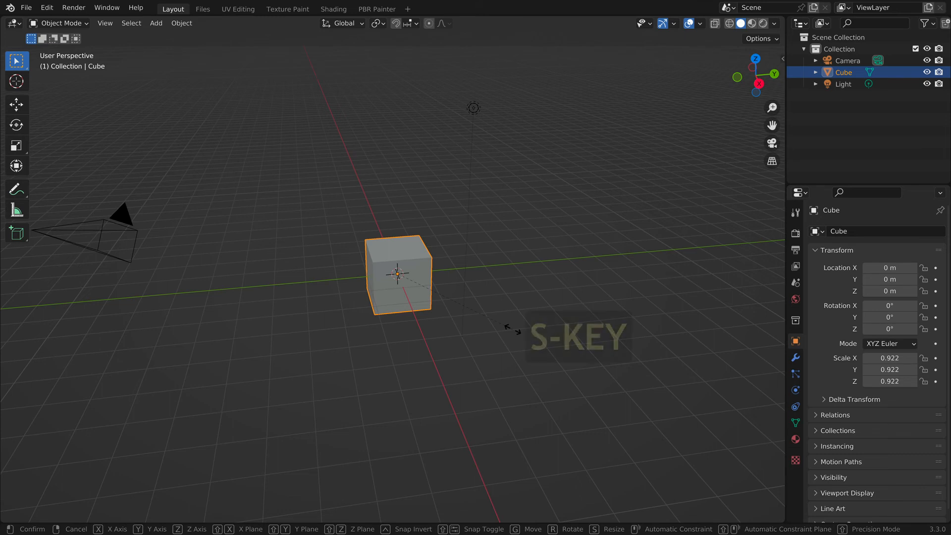
key(s)
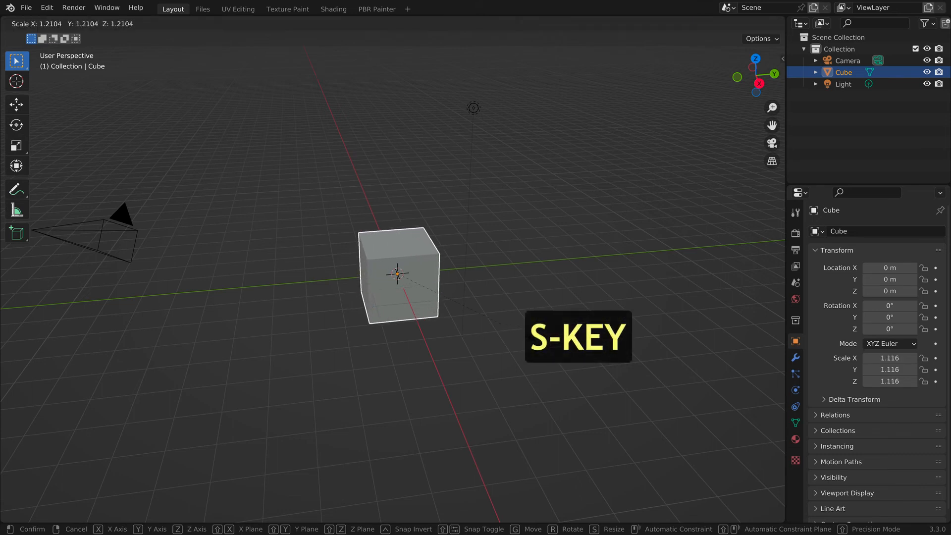
mouse_move(752, 381)
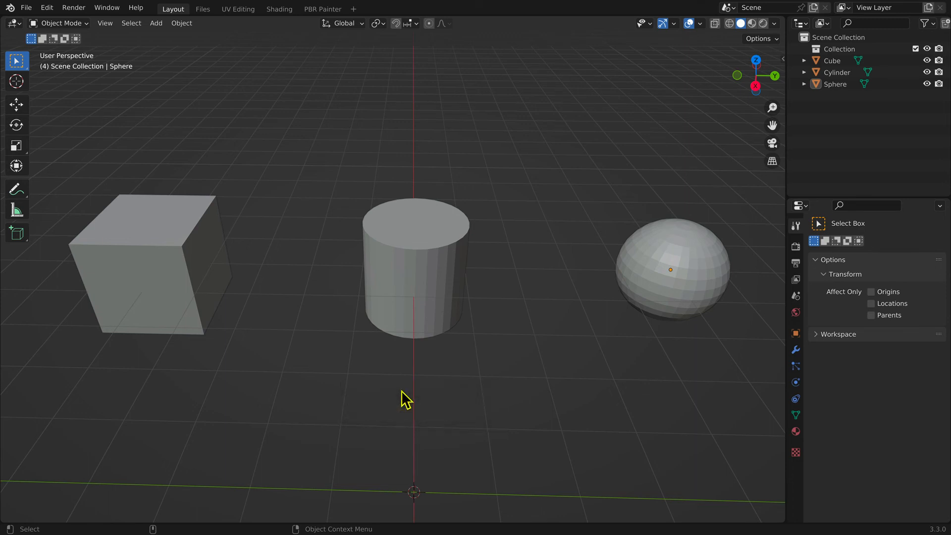
Select the cube, cylinder and sphere one at a time in the viewport and the Outliner.
click(406, 395)
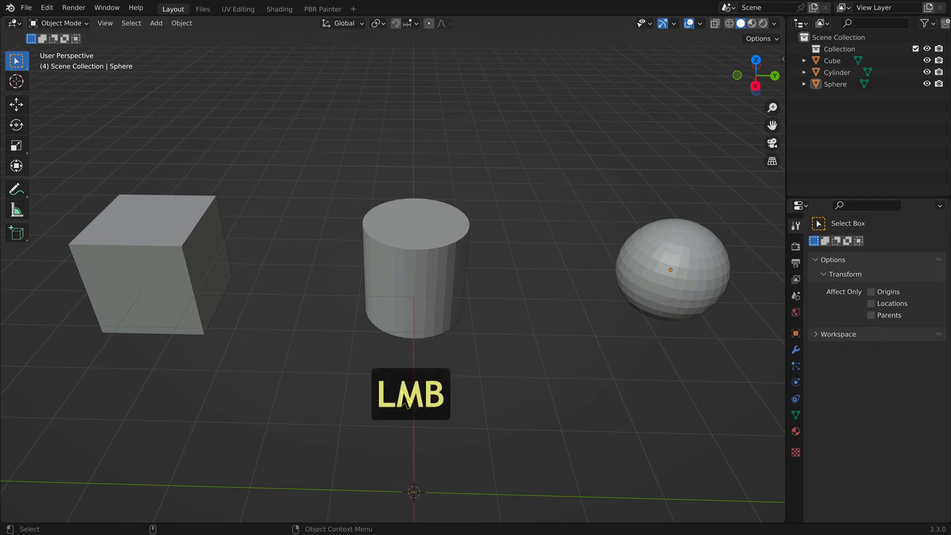
mouse_move(213, 270)
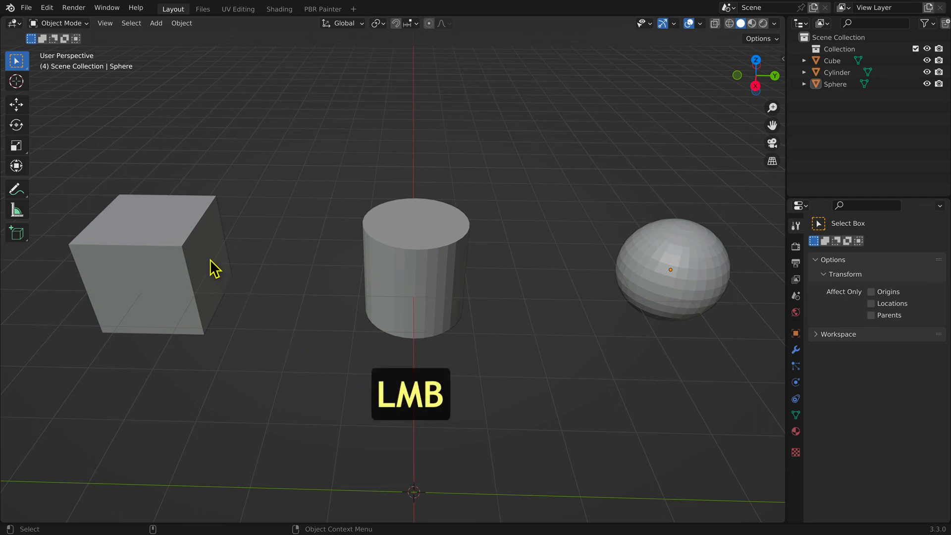
click(152, 267)
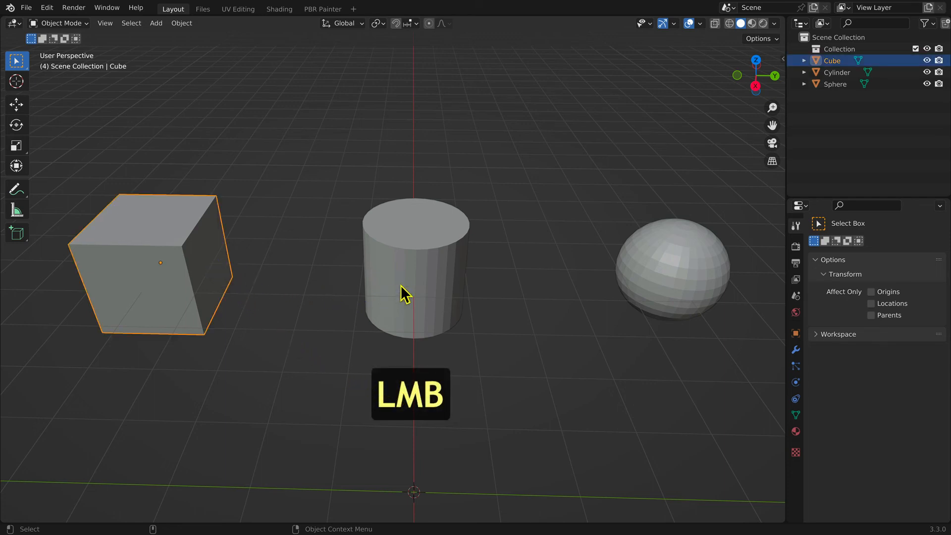
click(413, 291)
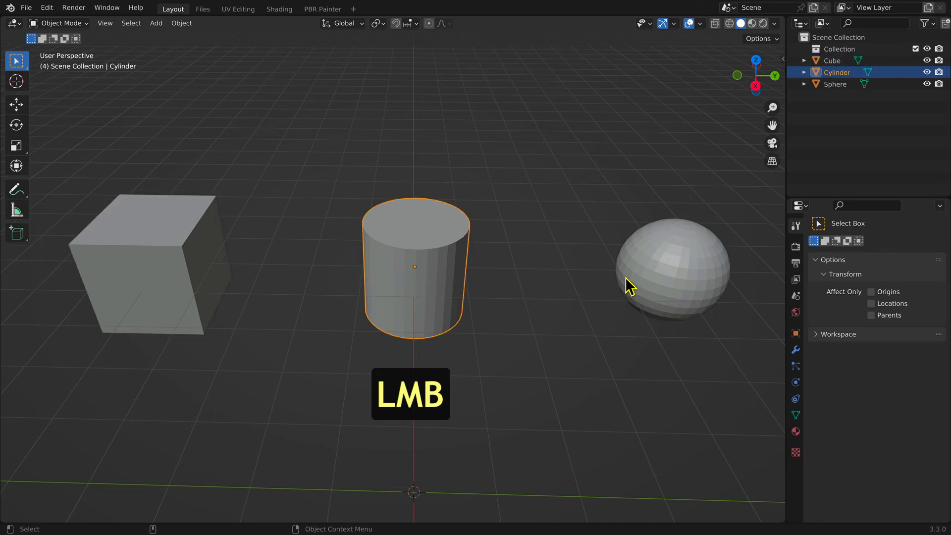
click(673, 270)
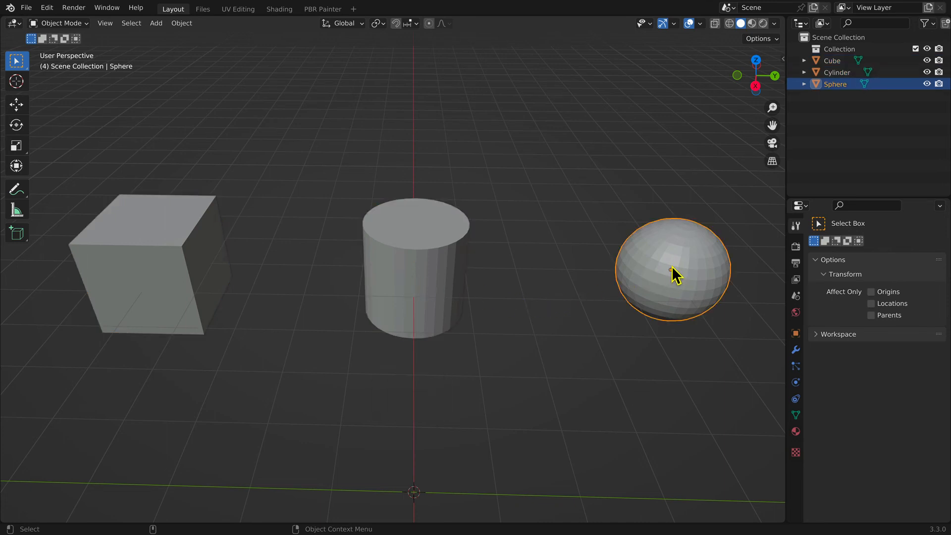
click(832, 60)
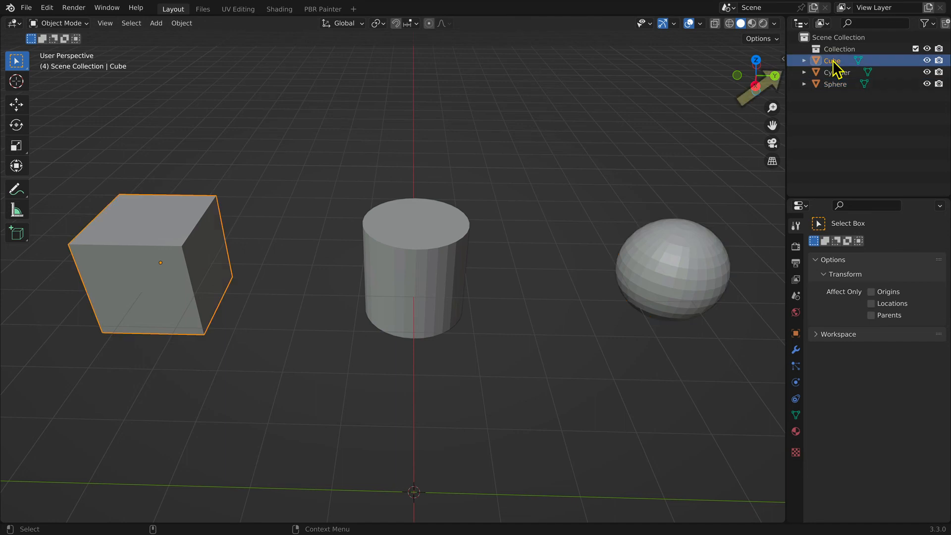
click(838, 72)
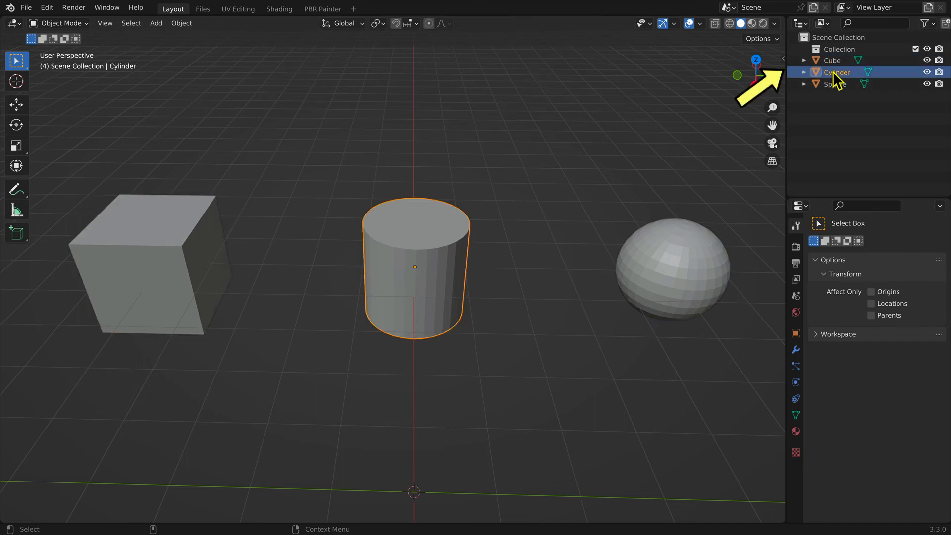
click(836, 84)
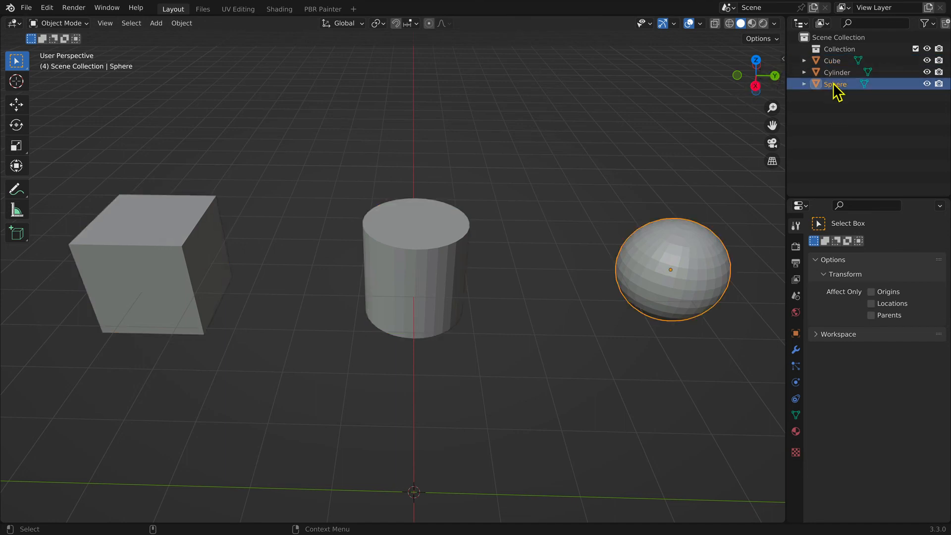
Clear the selection, then Shift-select the cube, cylinder and sphere together as a group.
click(581, 209)
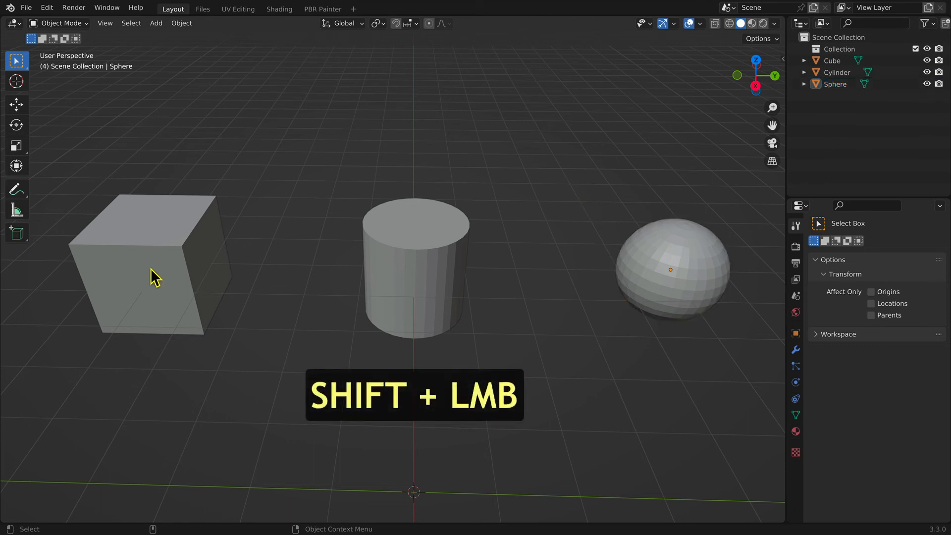
click(152, 273)
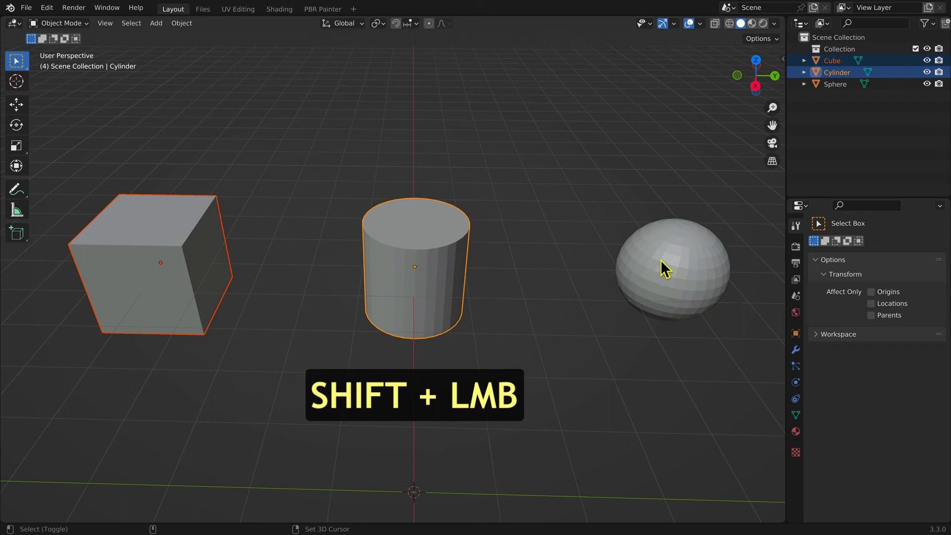
click(672, 267)
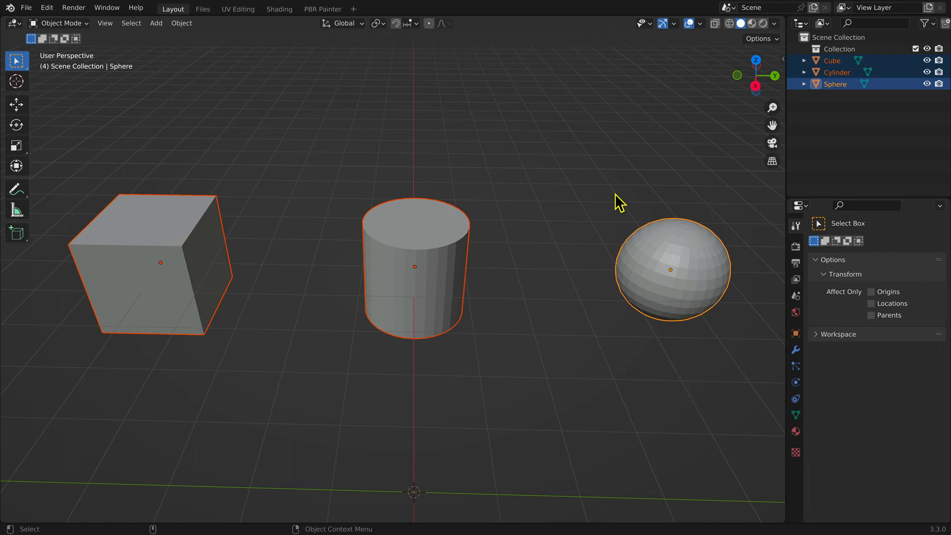
Deselect everything in empty space, select all with A, then deselect all with Alt+A.
click(617, 202)
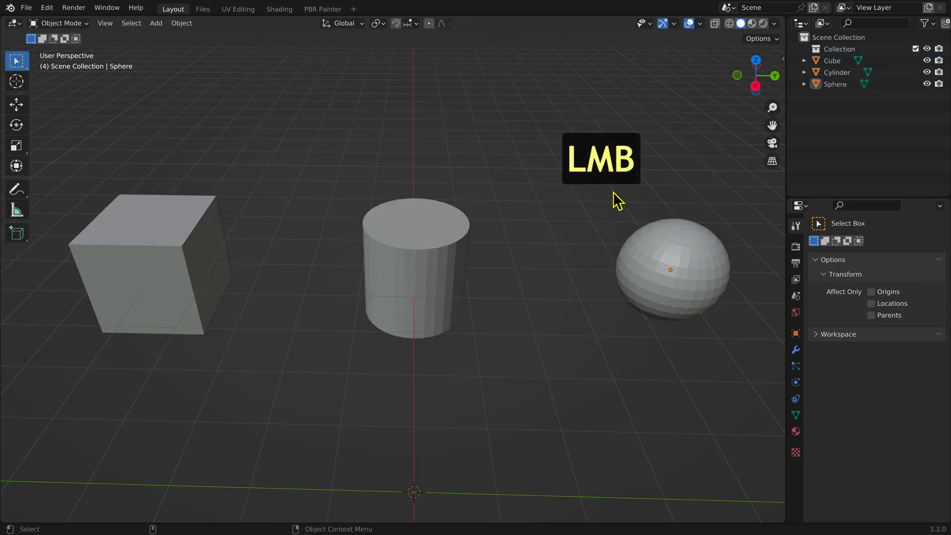
click(616, 200)
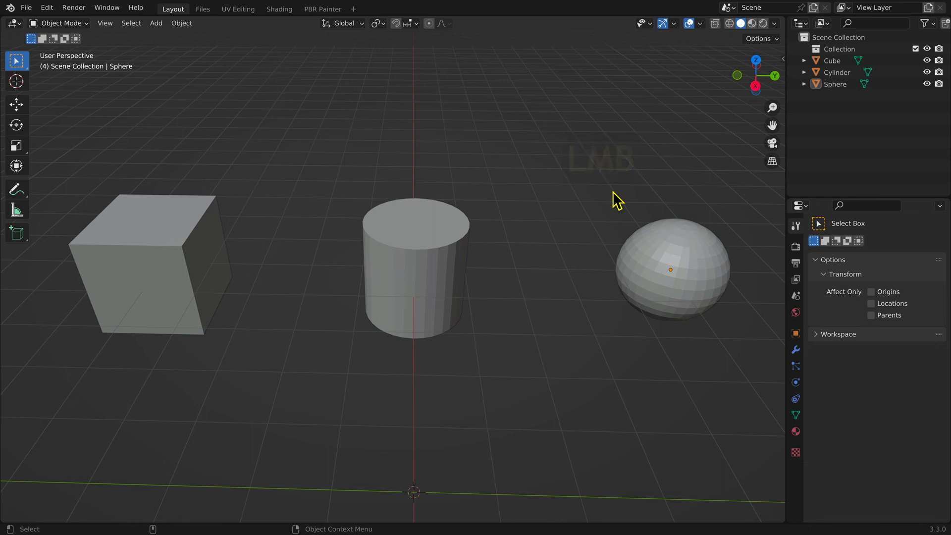
key(a)
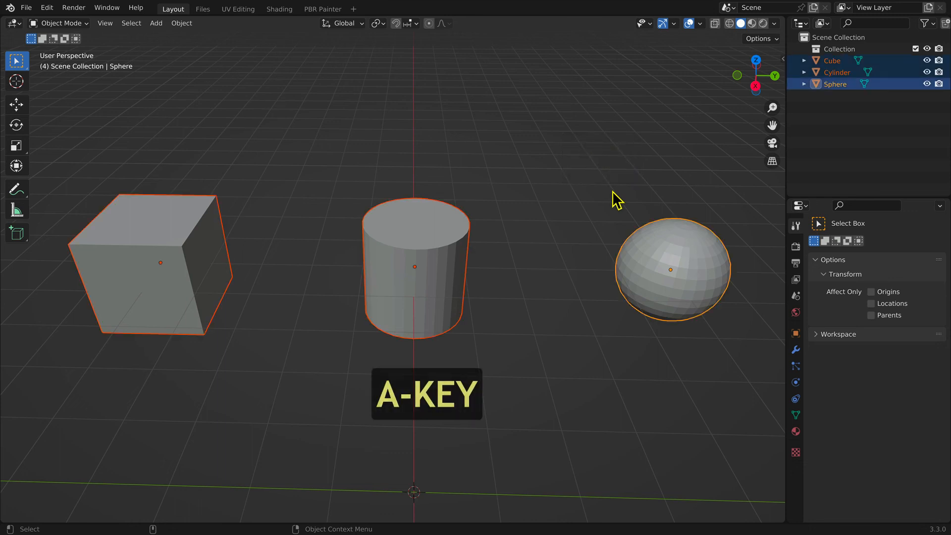
key(a)
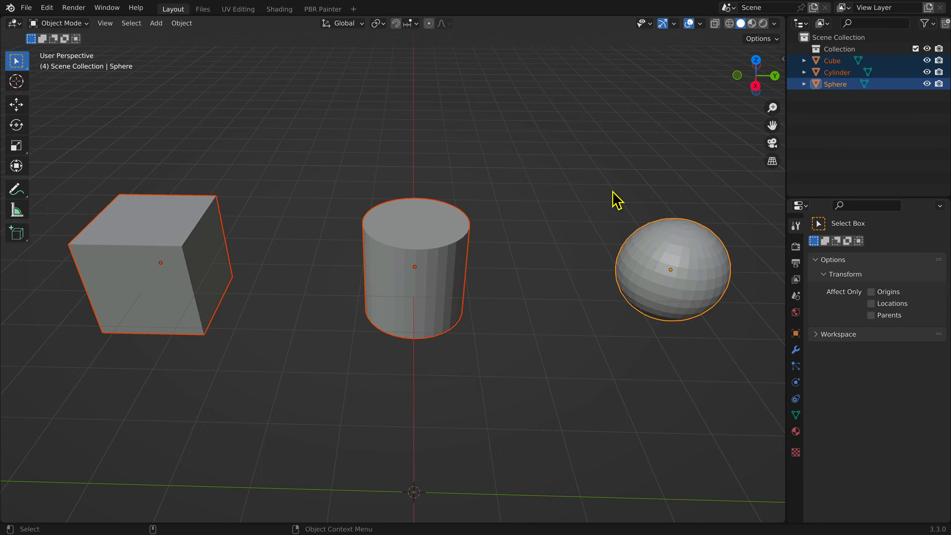
key(a)
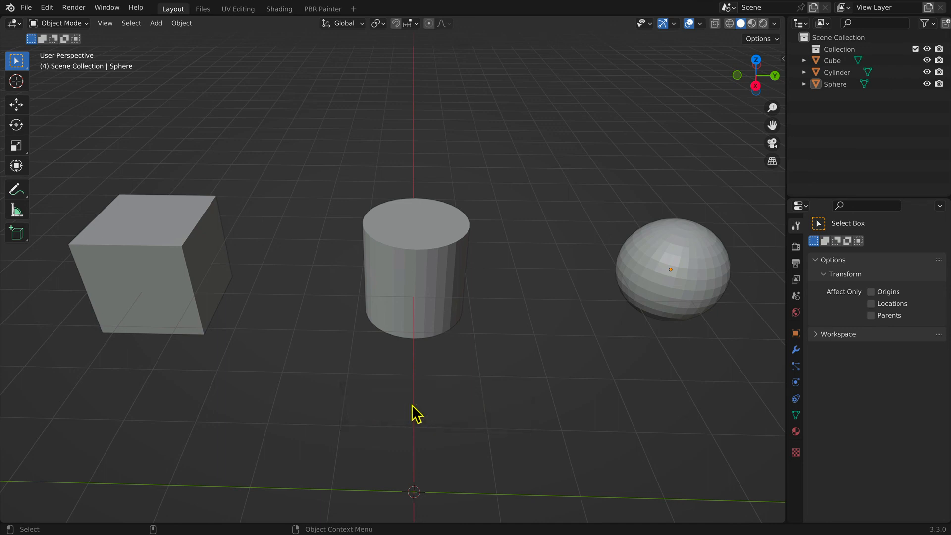
mouse_move(203, 253)
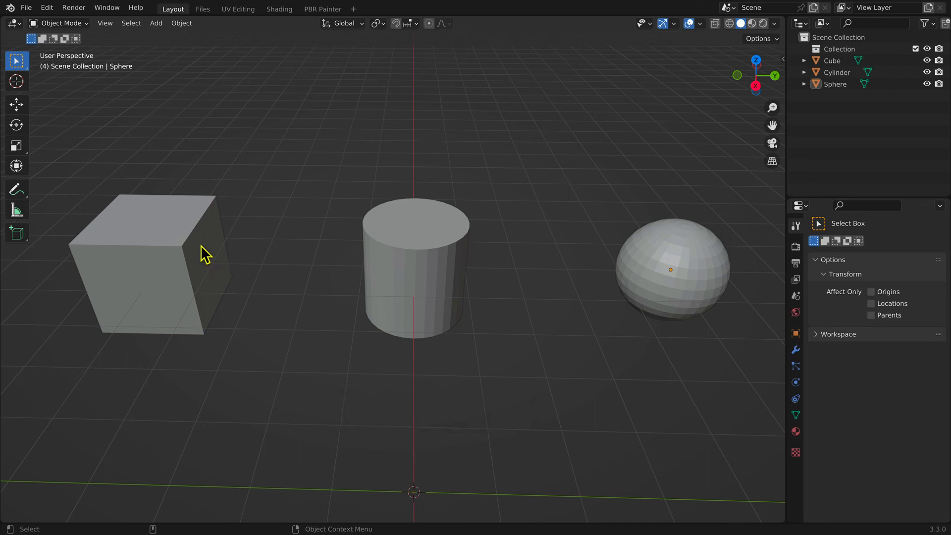
Select the cube, then the cylinder, then the sphere in turn.
click(152, 261)
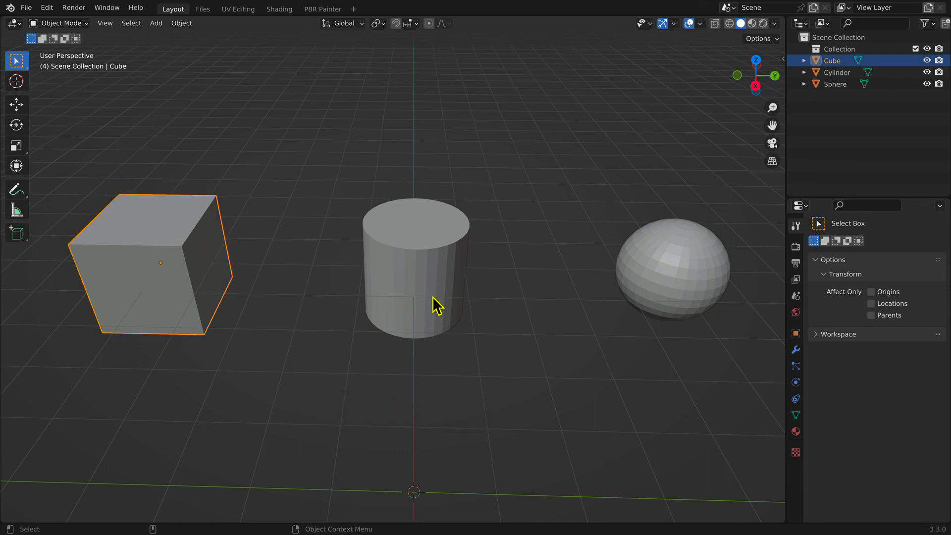
click(414, 267)
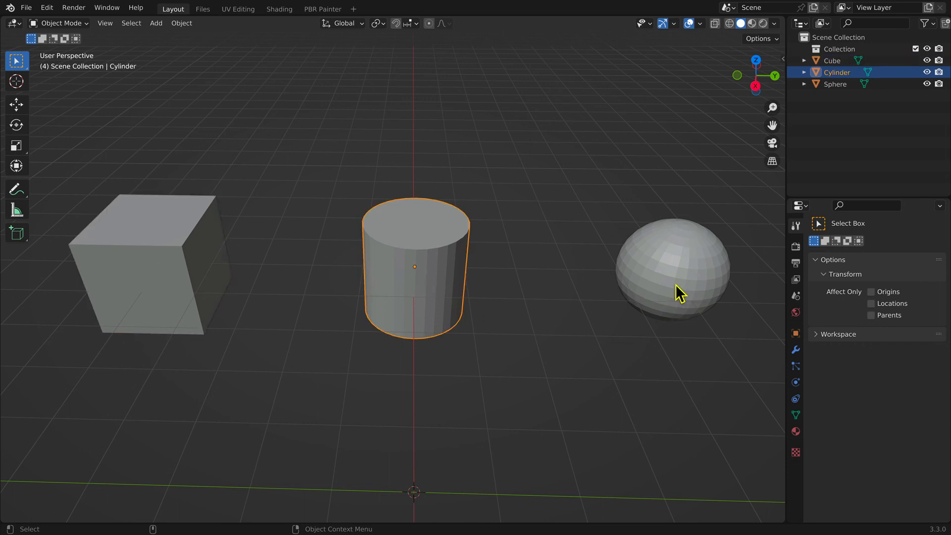
click(676, 279)
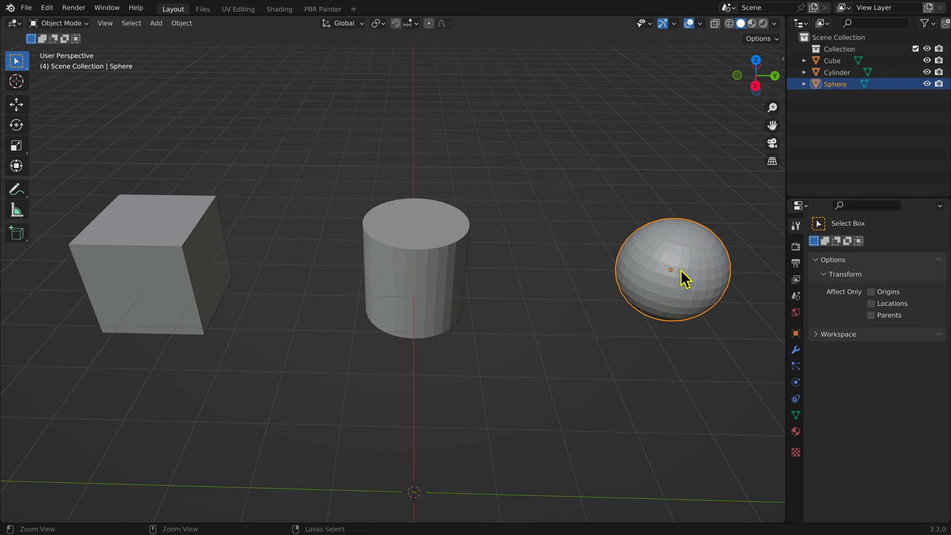
Undo back through the selections to the cube and end with the sphere selected.
key(ctrl+z)
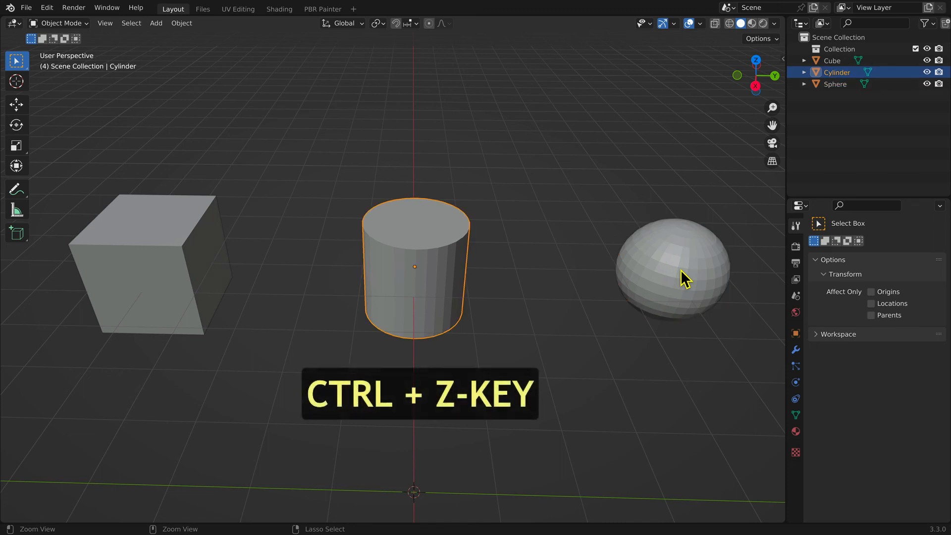
key(ctrl+z)
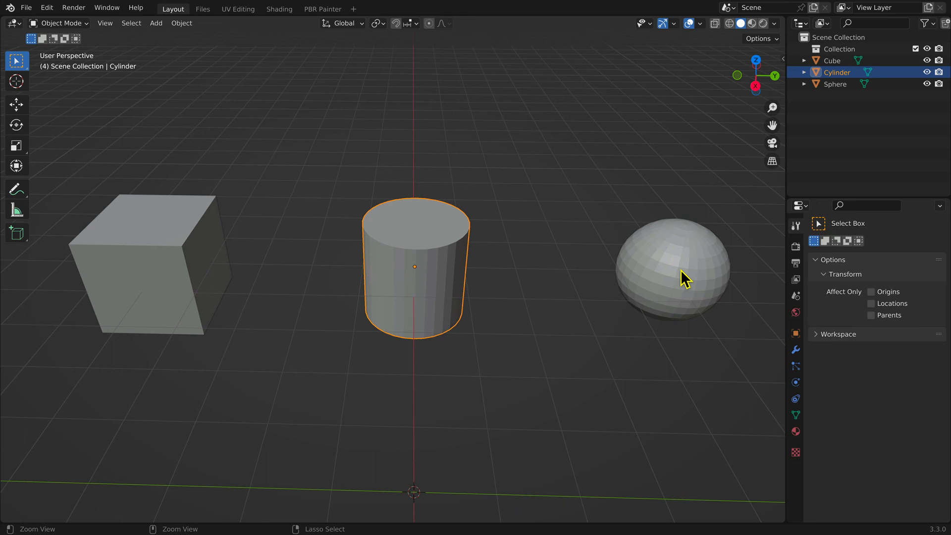
key(ctrl+z)
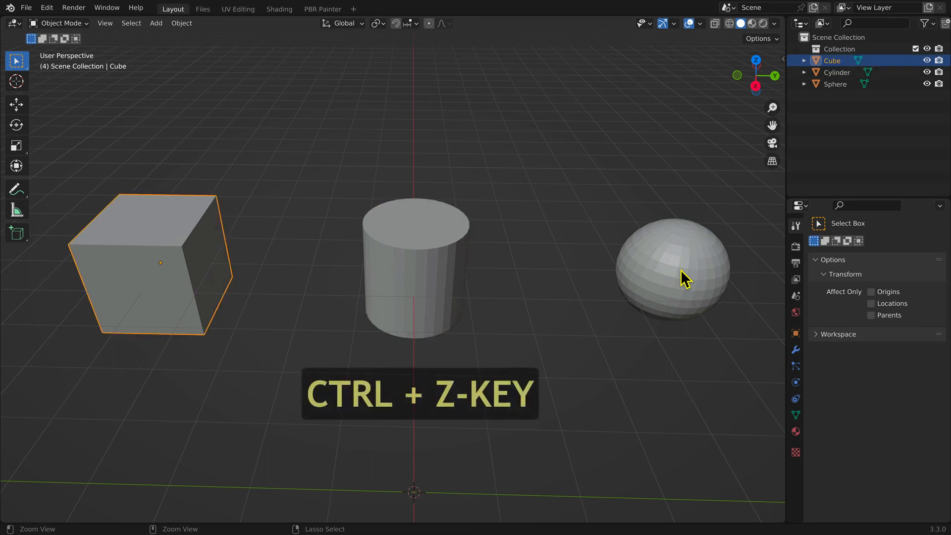
key(ctrl+z)
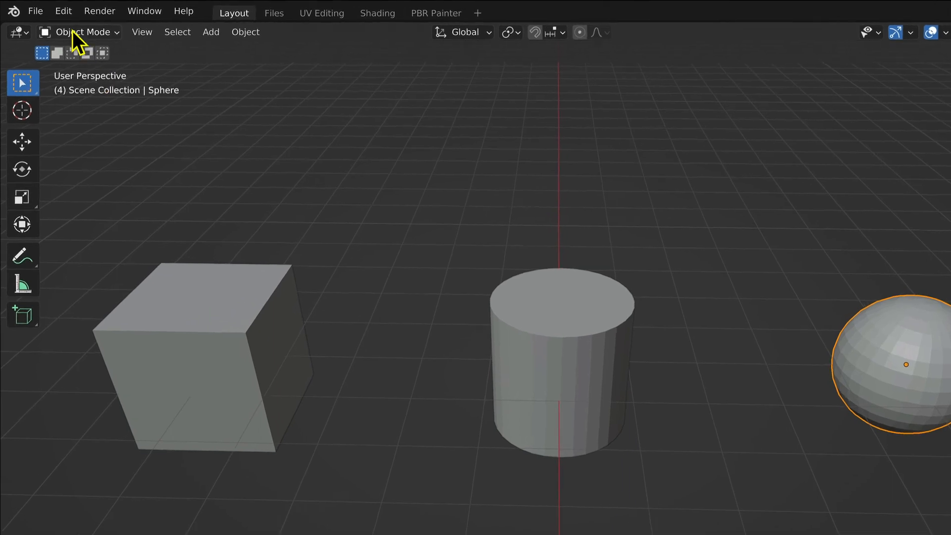
In Preferences > System set Undo Steps to 100, save it and close the window.
click(62, 11)
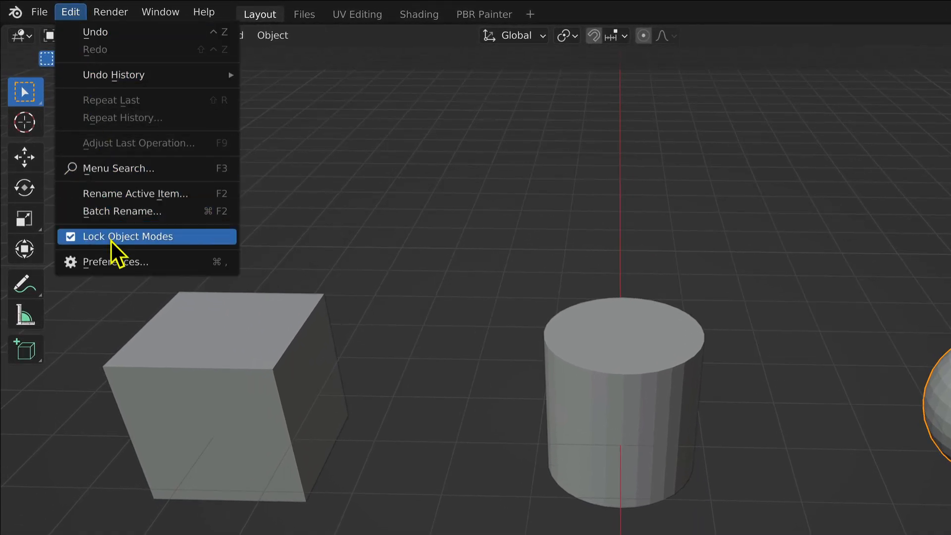
click(116, 261)
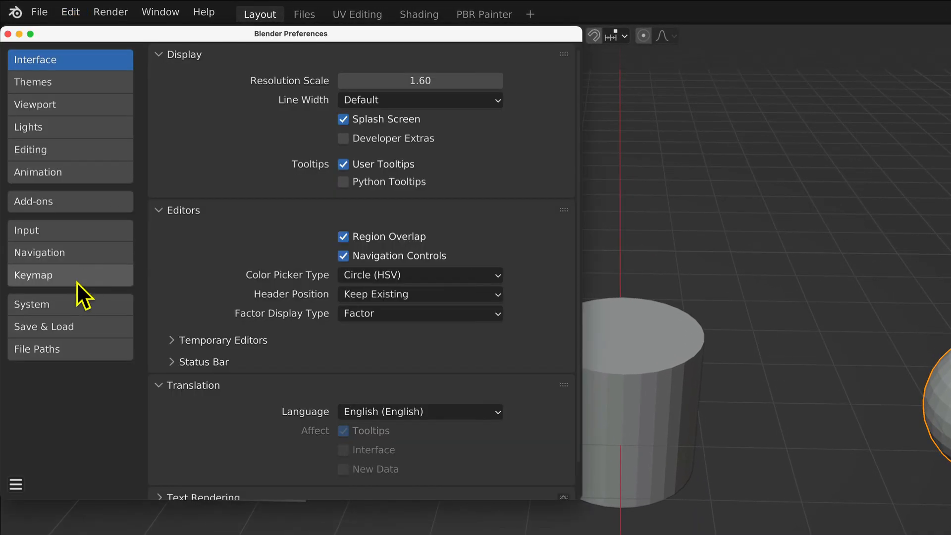
click(58, 304)
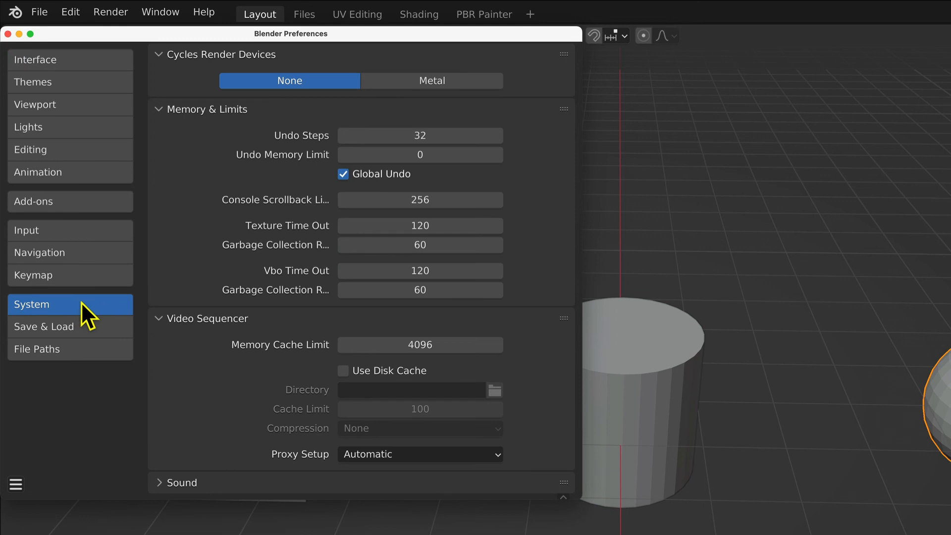
mouse_move(419, 135)
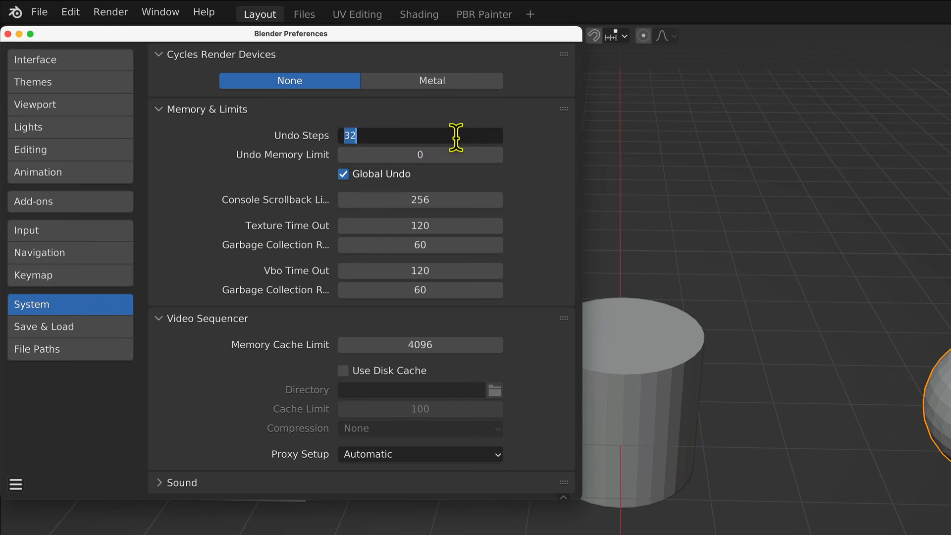
text(100)
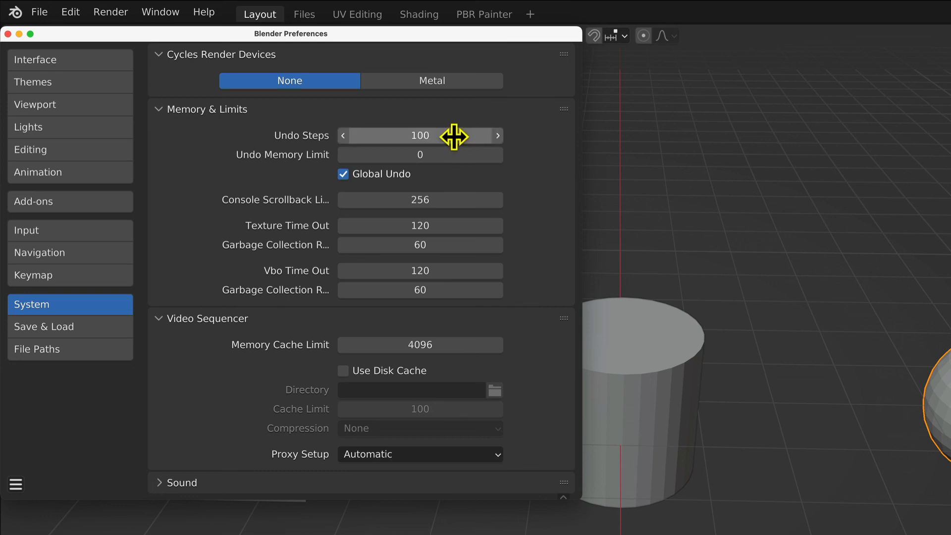
click(16, 484)
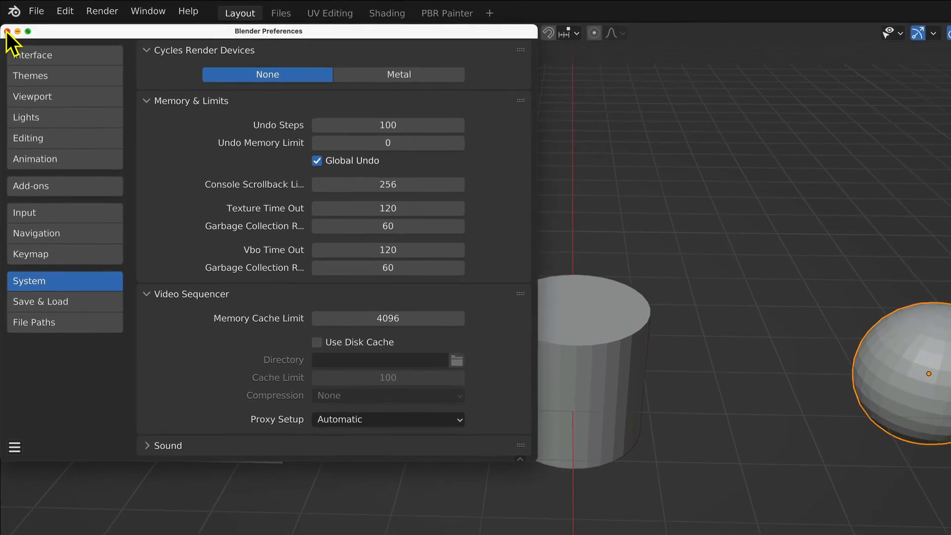
click(8, 31)
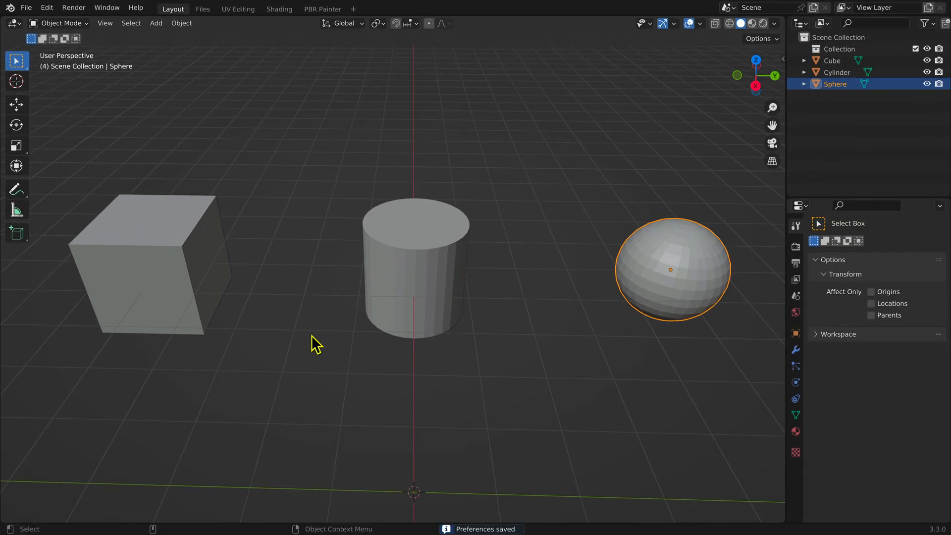
mouse_move(321, 351)
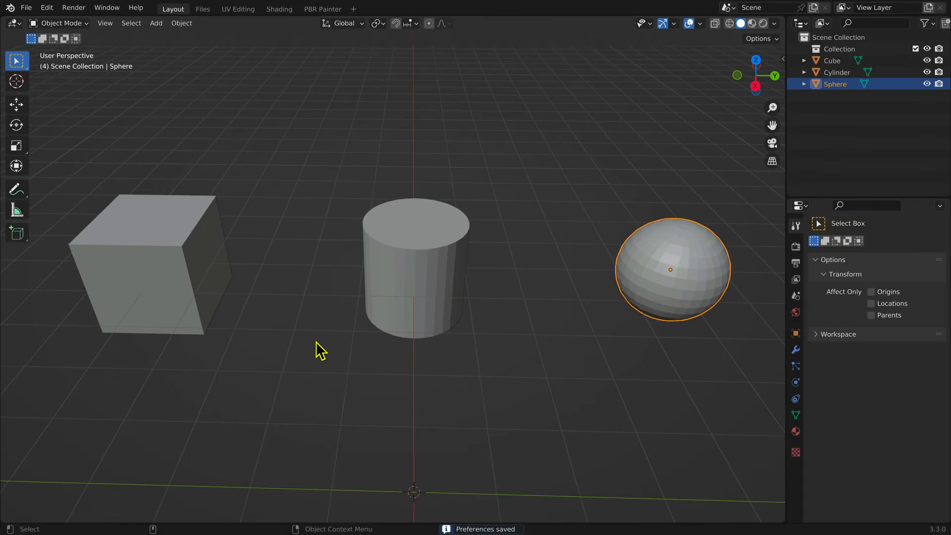